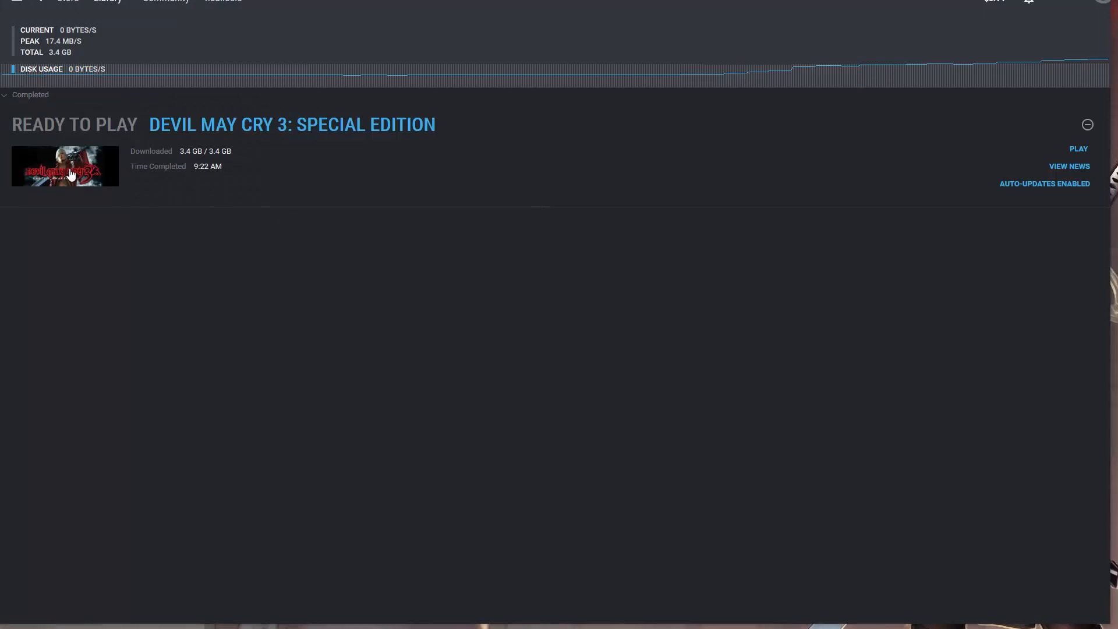
mouse_move(931, 157)
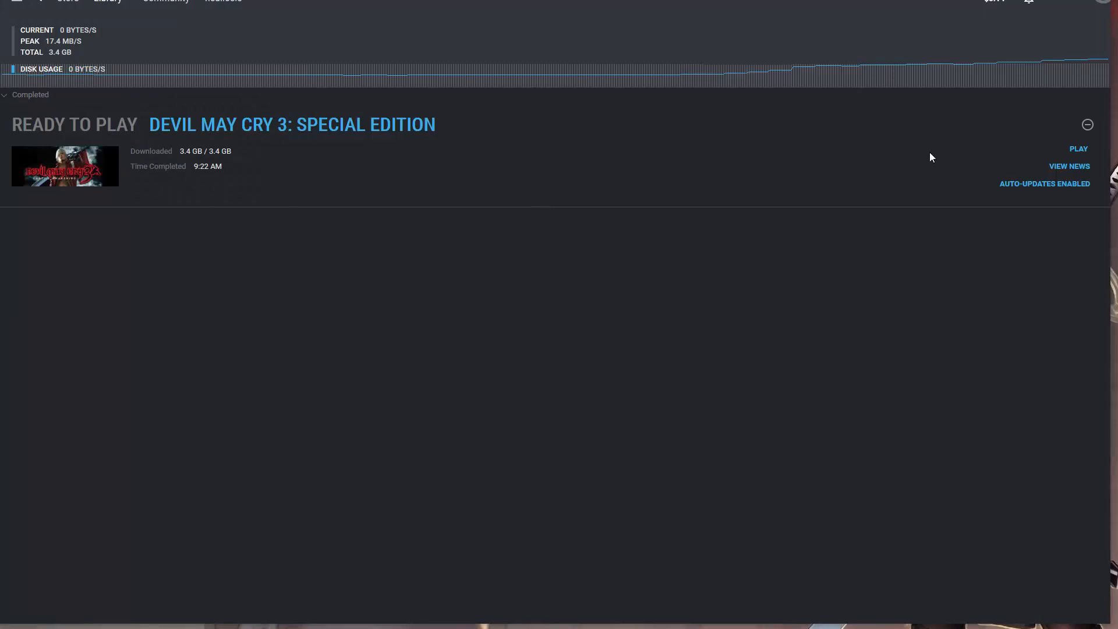
Launch Devil May Cry 3: Special Edition from the Steam downloads list
left_click(1078, 149)
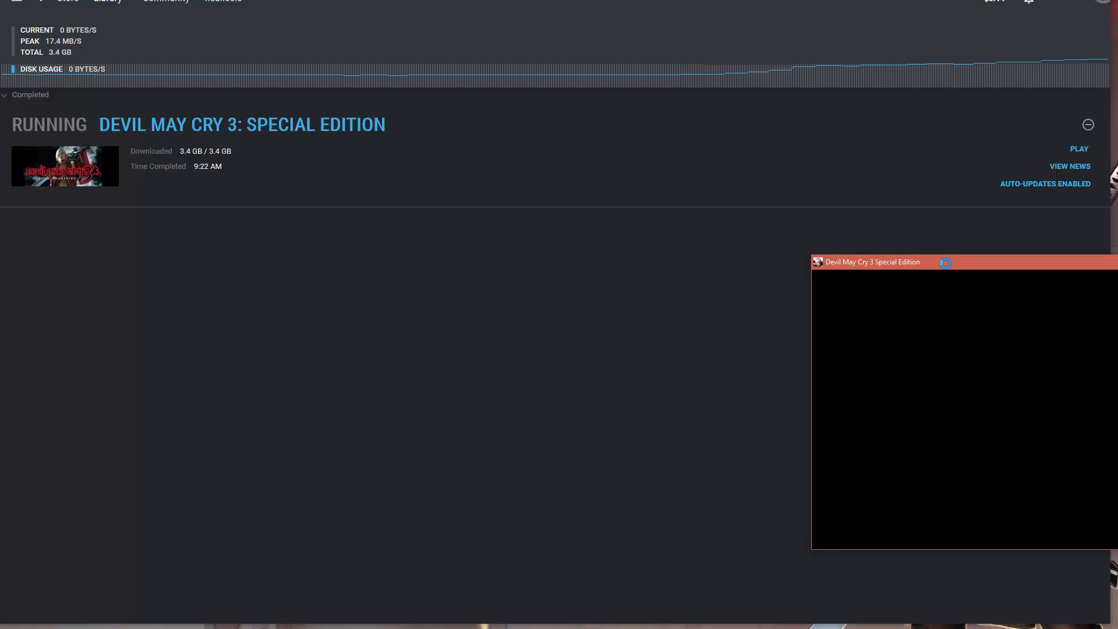
mouse_move(611, 201)
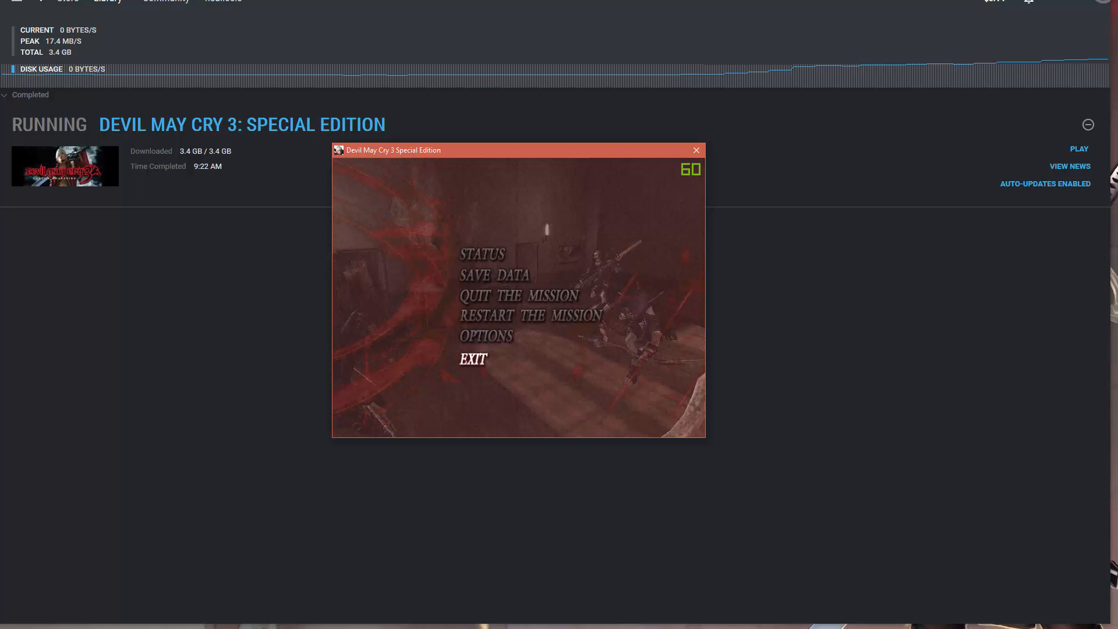
Start the manual Style Switcher download and close the Downloading file popup
left_click(695, 150)
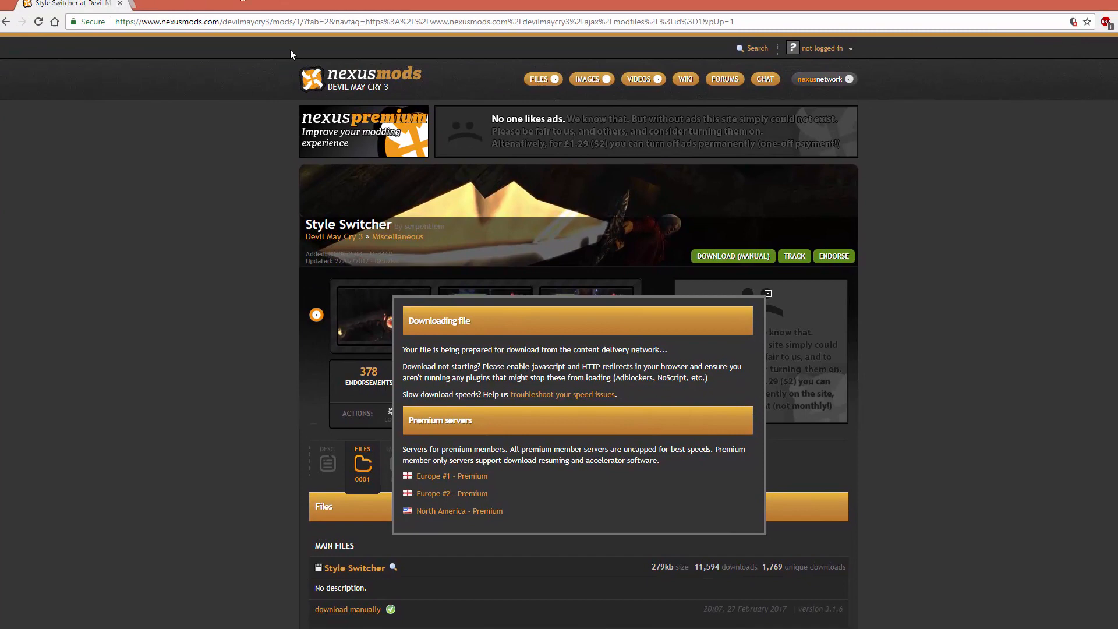
scroll("down", 3)
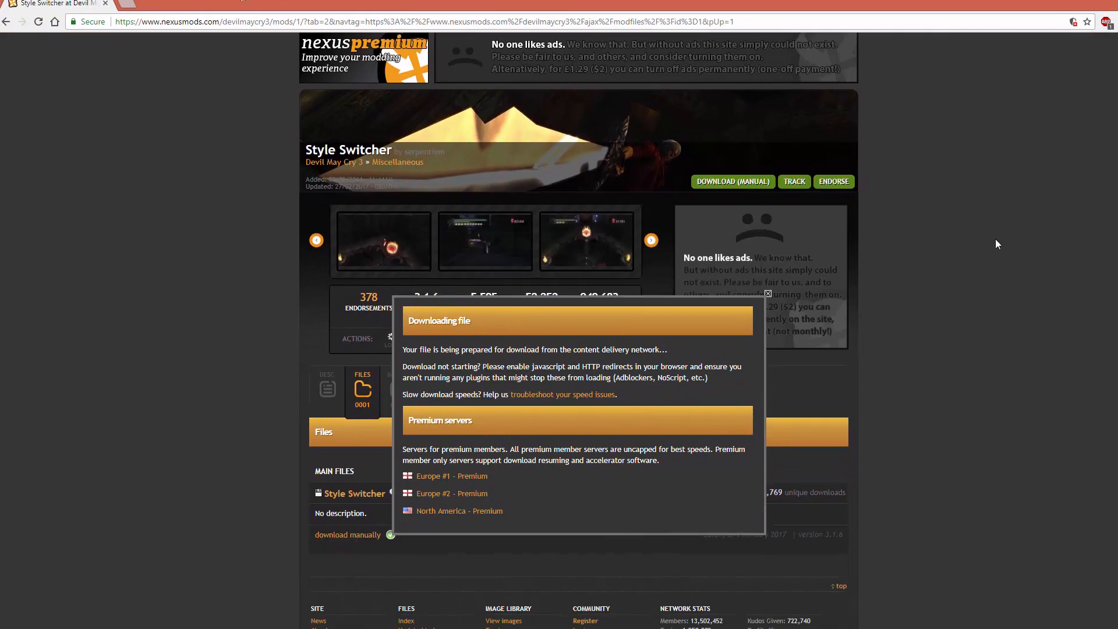
mouse_move(505, 429)
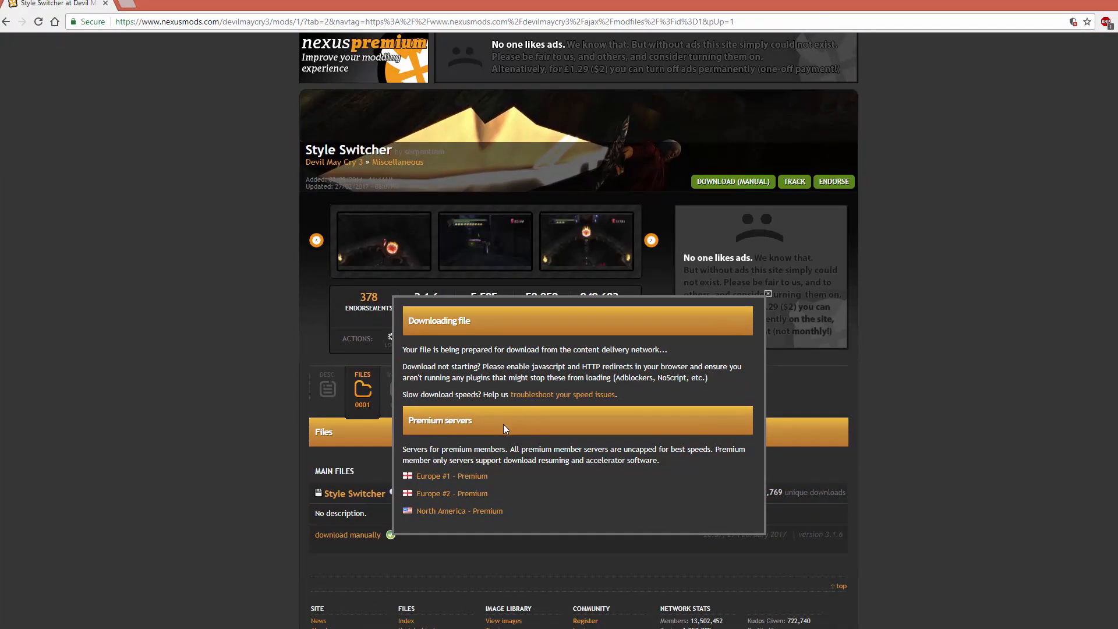
mouse_move(768, 298)
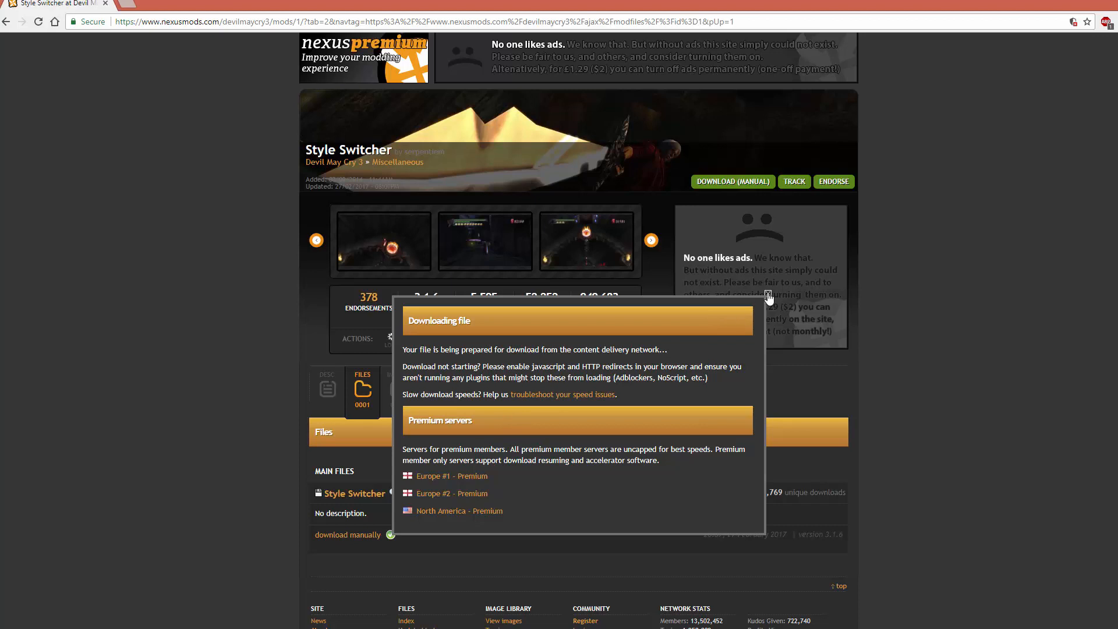
mouse_move(768, 298)
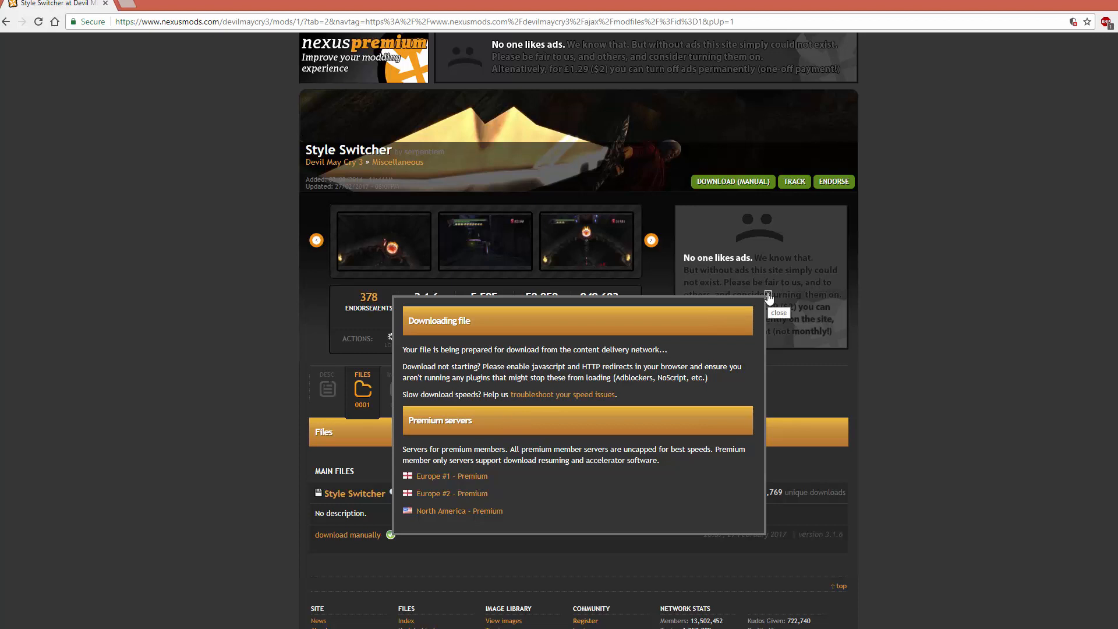
left_click(769, 298)
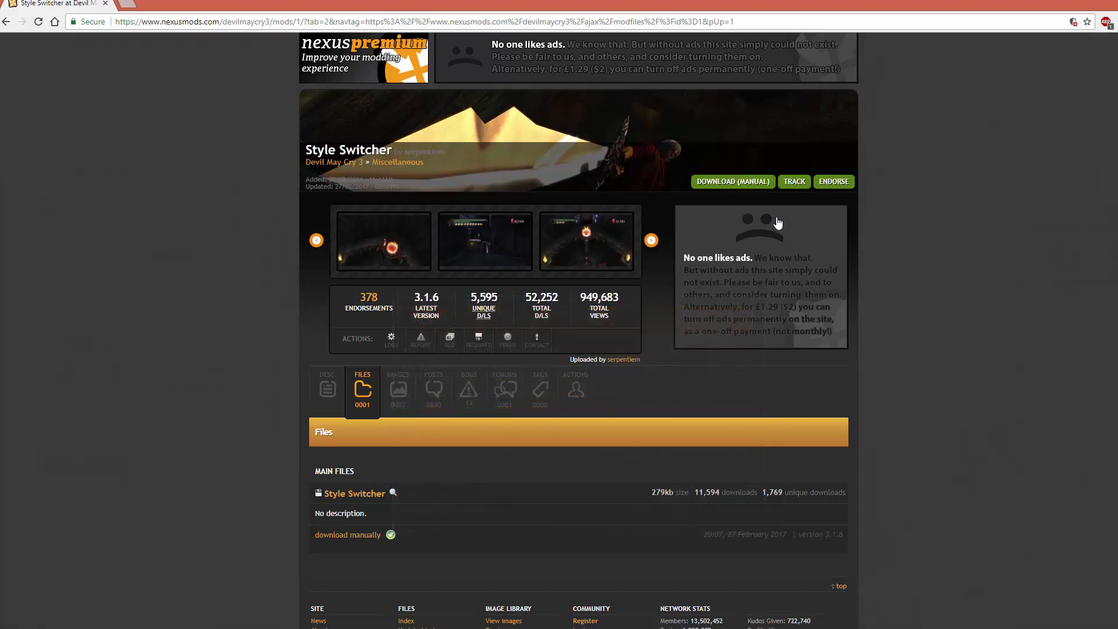
scroll("up", 3)
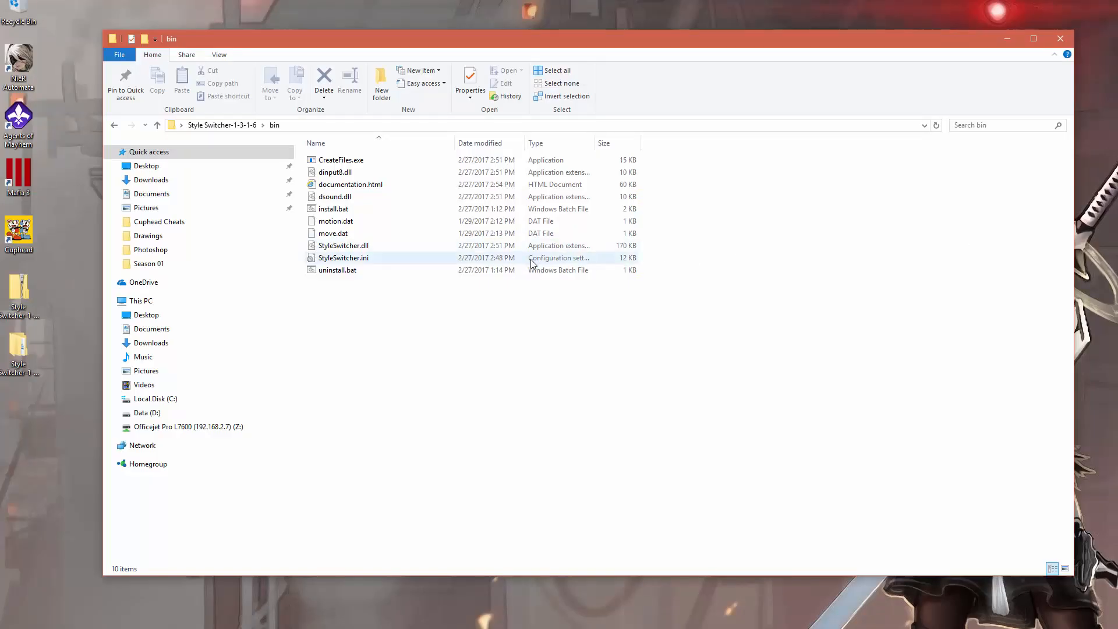
Copy all Style Switcher bin files into the Devil May Cry 3 folder
left_click(485, 299)
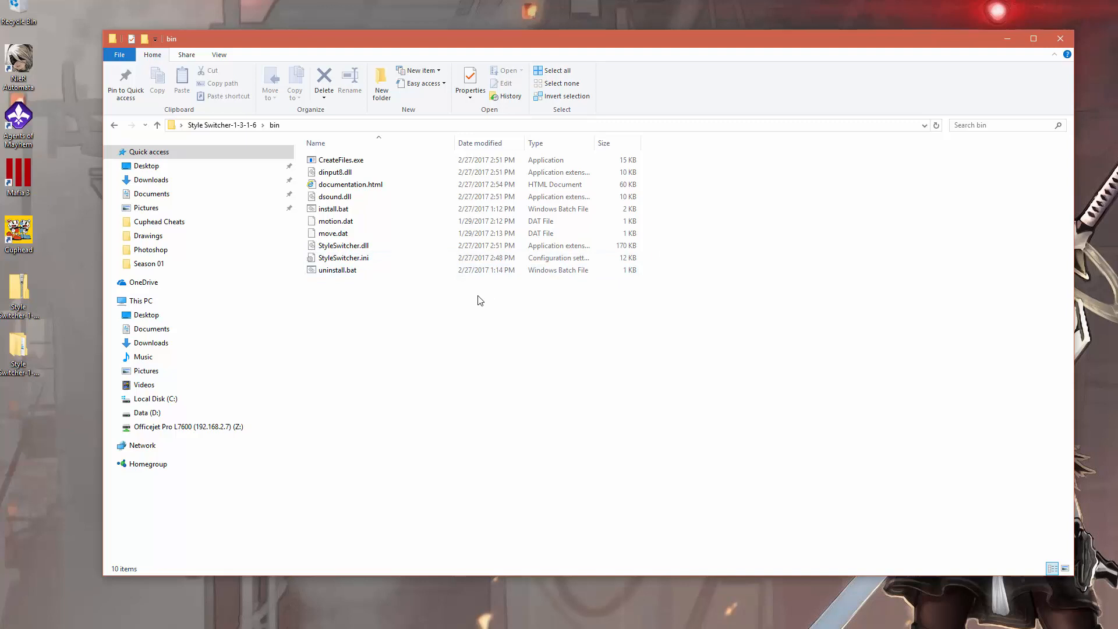
mouse_move(370, 285)
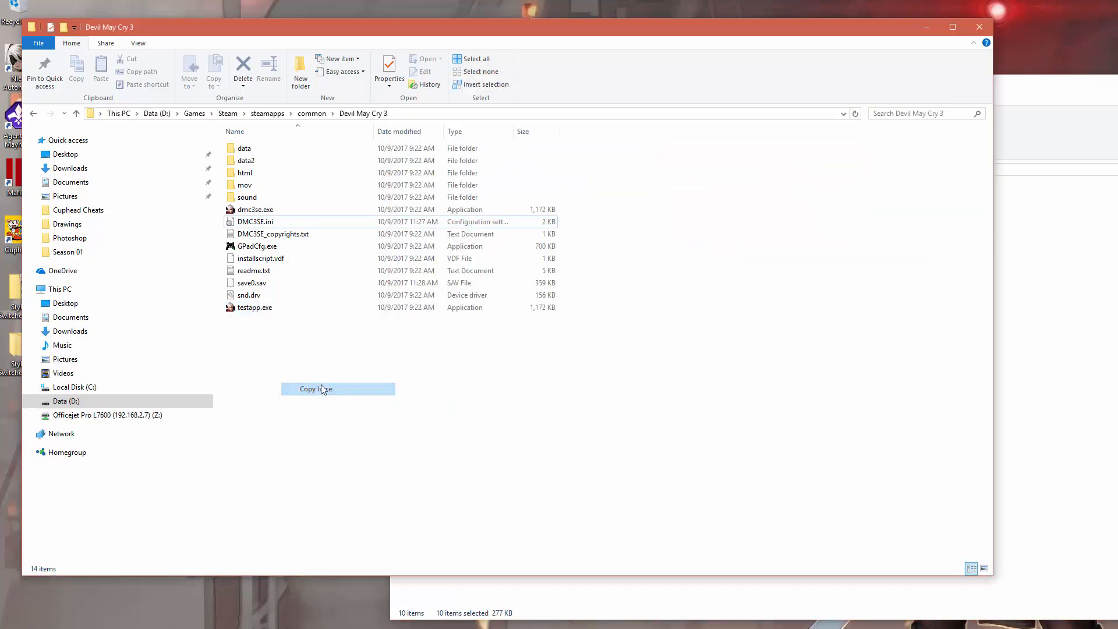
left_click(317, 388)
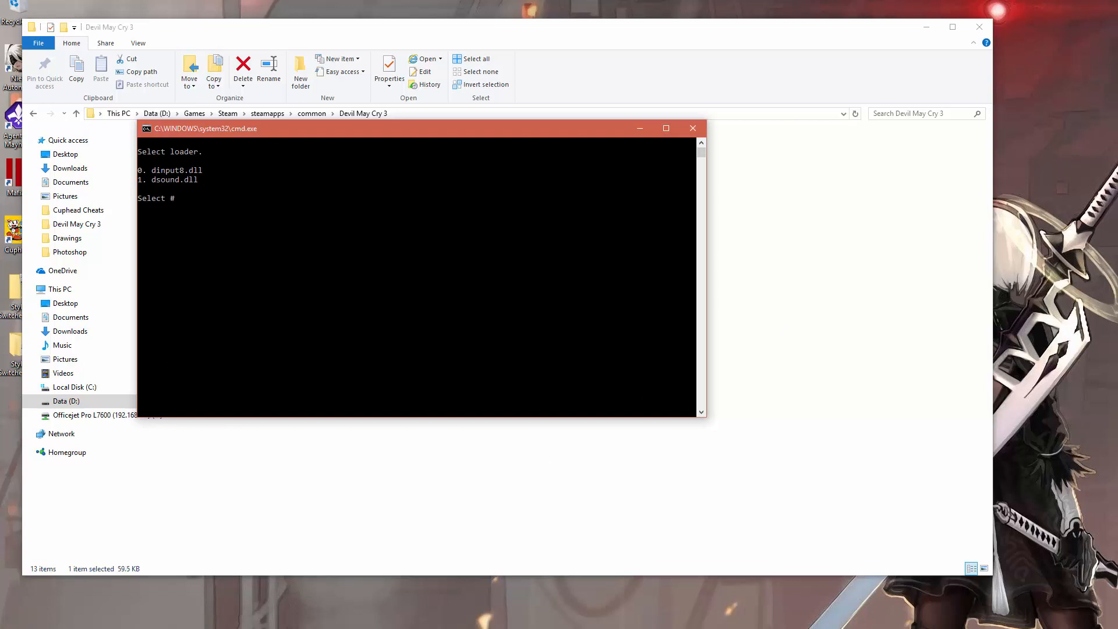
mouse_move(511, 139)
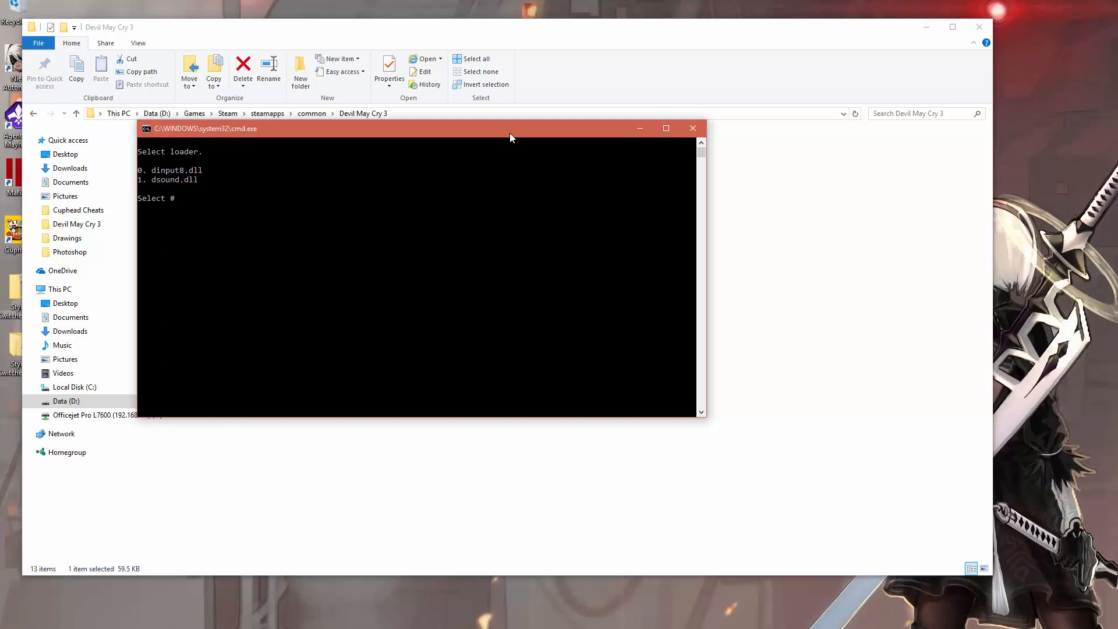
Pick option 1, dsound.dll, at the Select loader prompt
type("1")
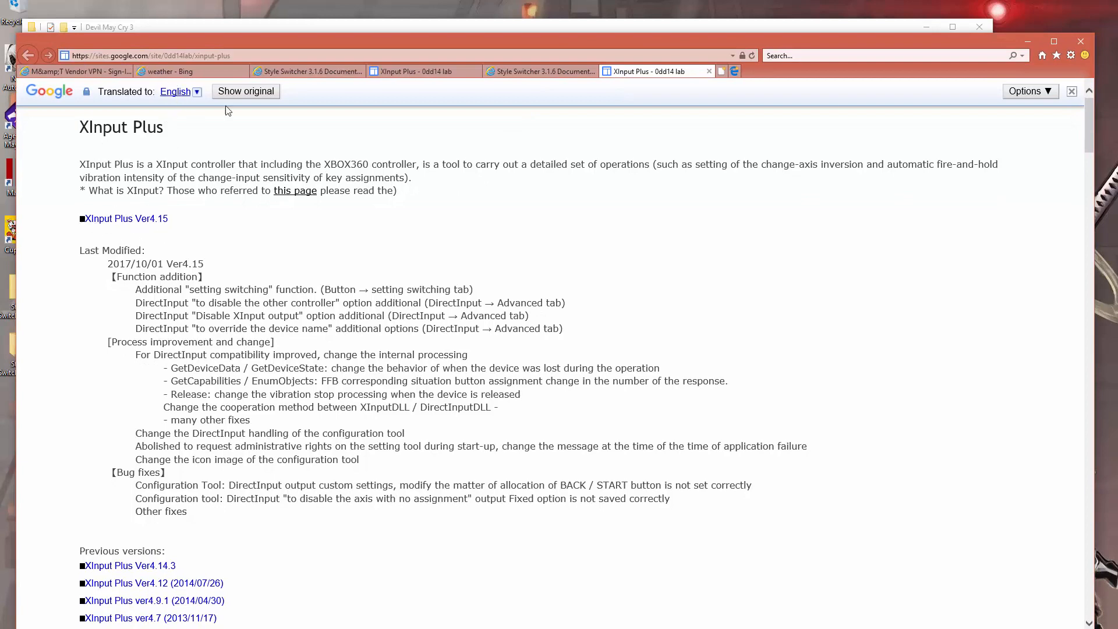
Download the XInput Plus Ver4.15 archive from the translated page
left_click(177, 92)
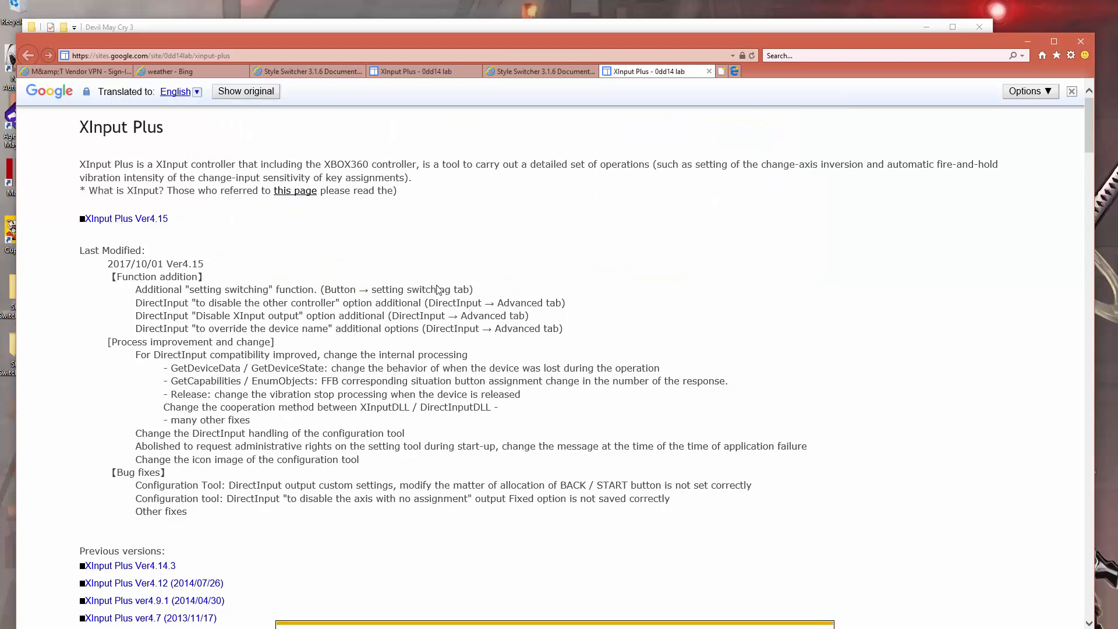
mouse_move(757, 414)
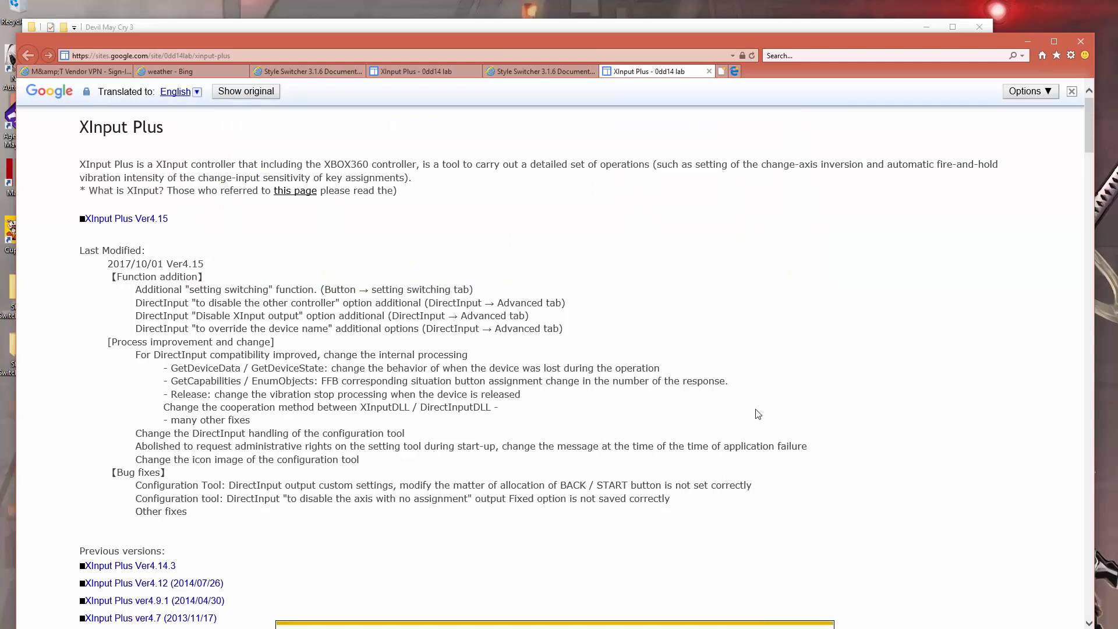
mouse_move(842, 125)
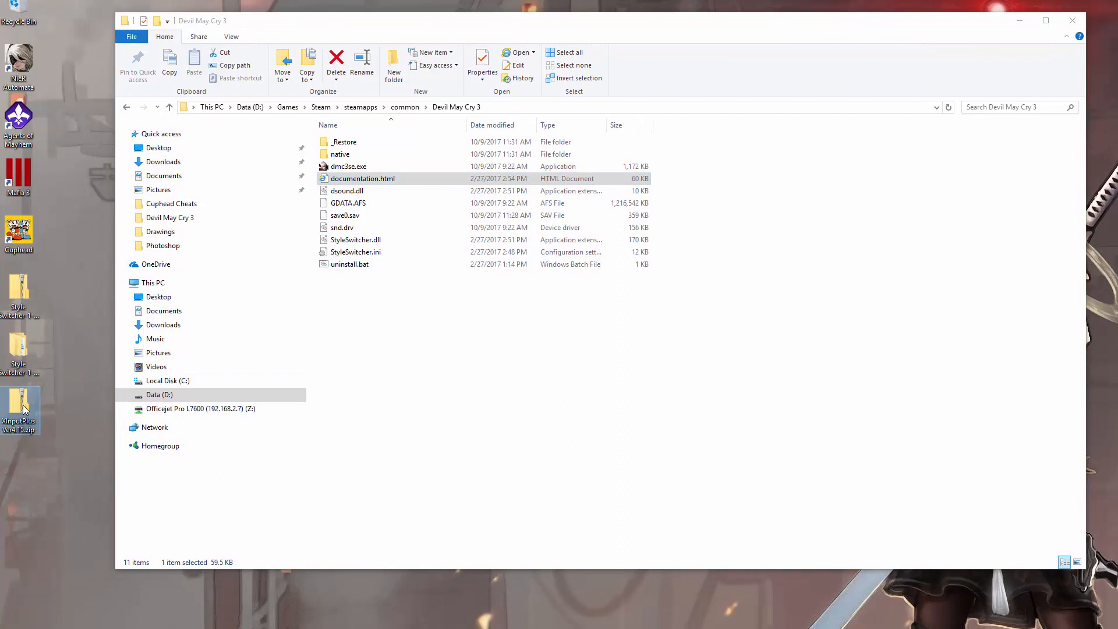
Extract the XInputPlus zip and run XInputPlus.exe from the extracted folder
right_click(20, 410)
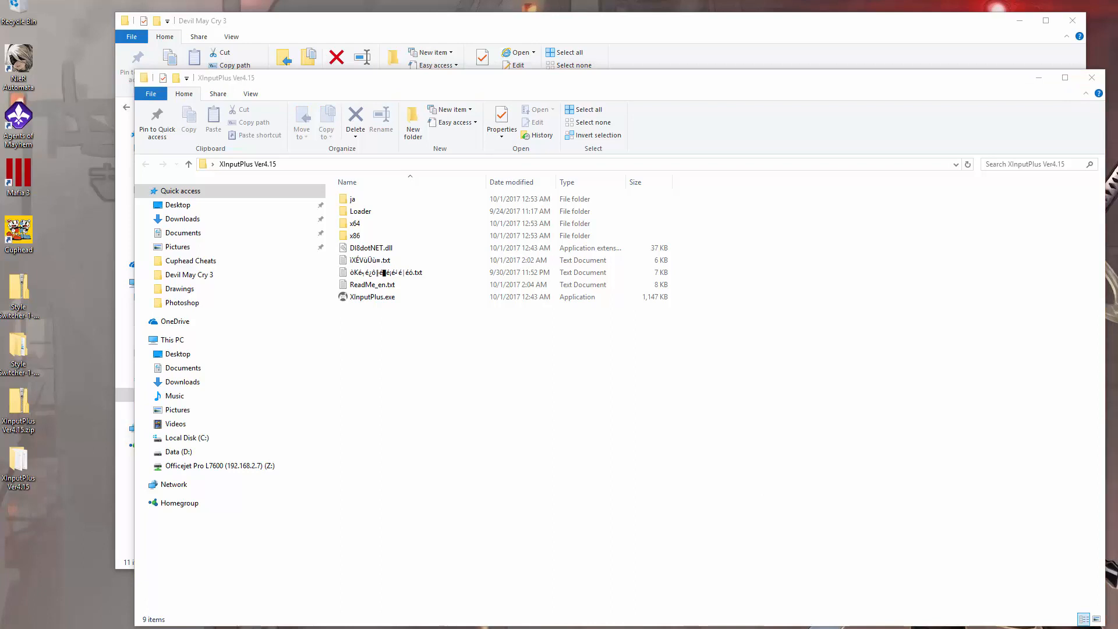
left_click(372, 296)
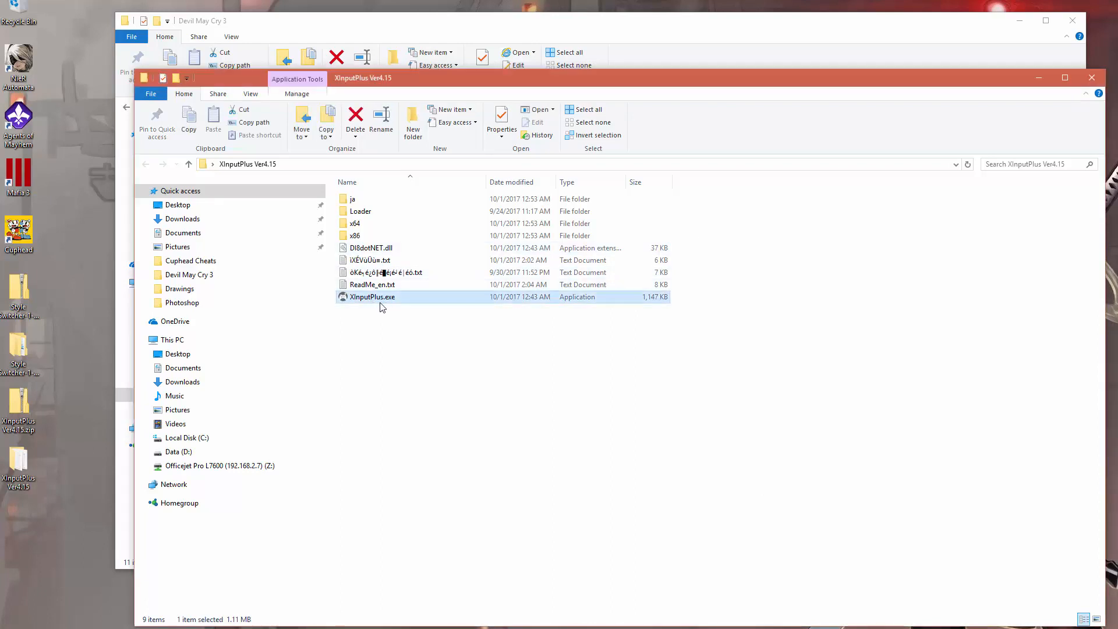
double_click(372, 296)
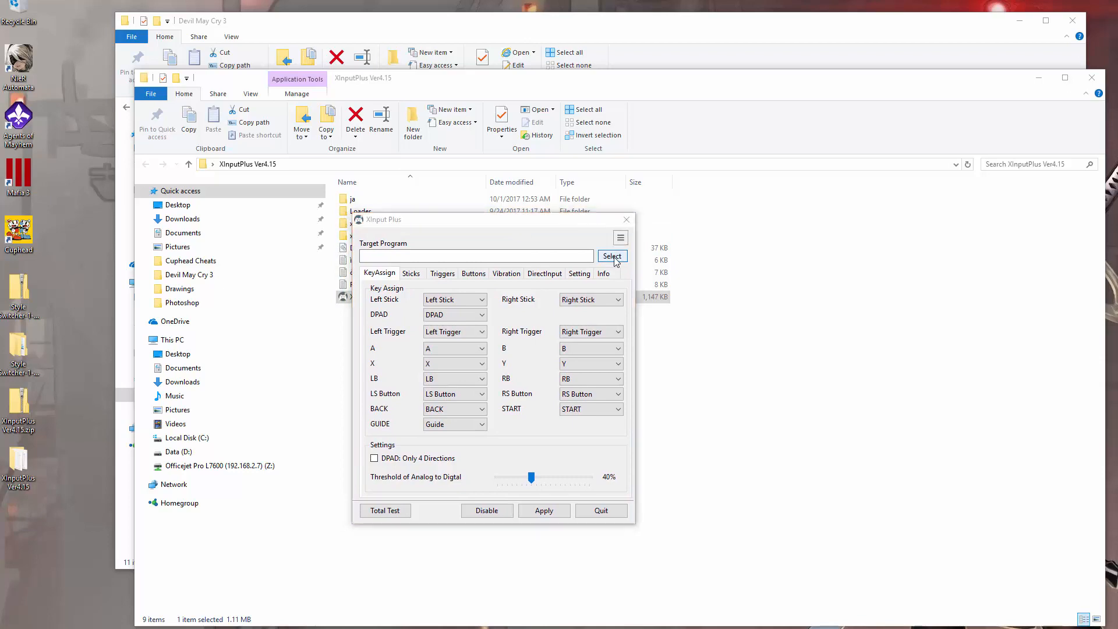
Browse Data drive > Games > steamapps > Devil May Cry 3 and select dmc3se.exe as target
left_click(612, 255)
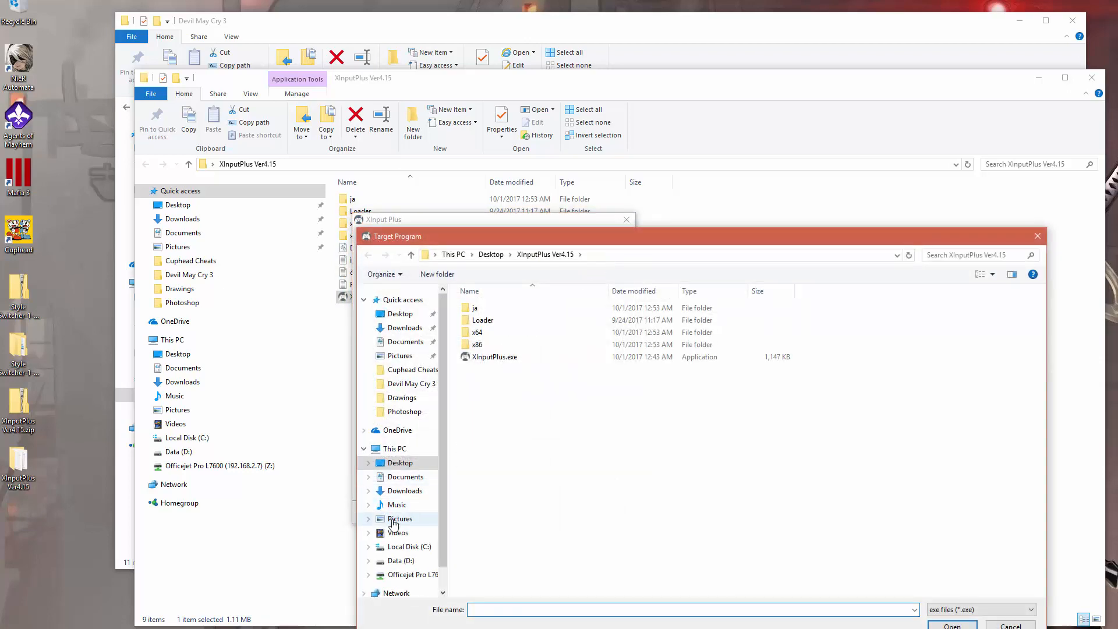
left_click(400, 561)
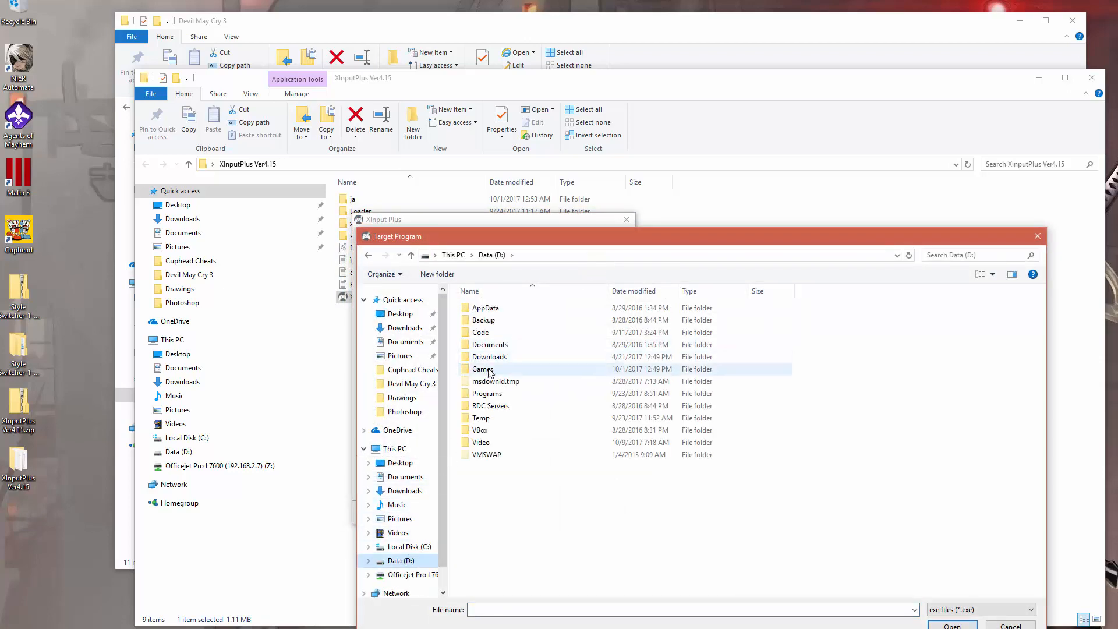
double_click(482, 369)
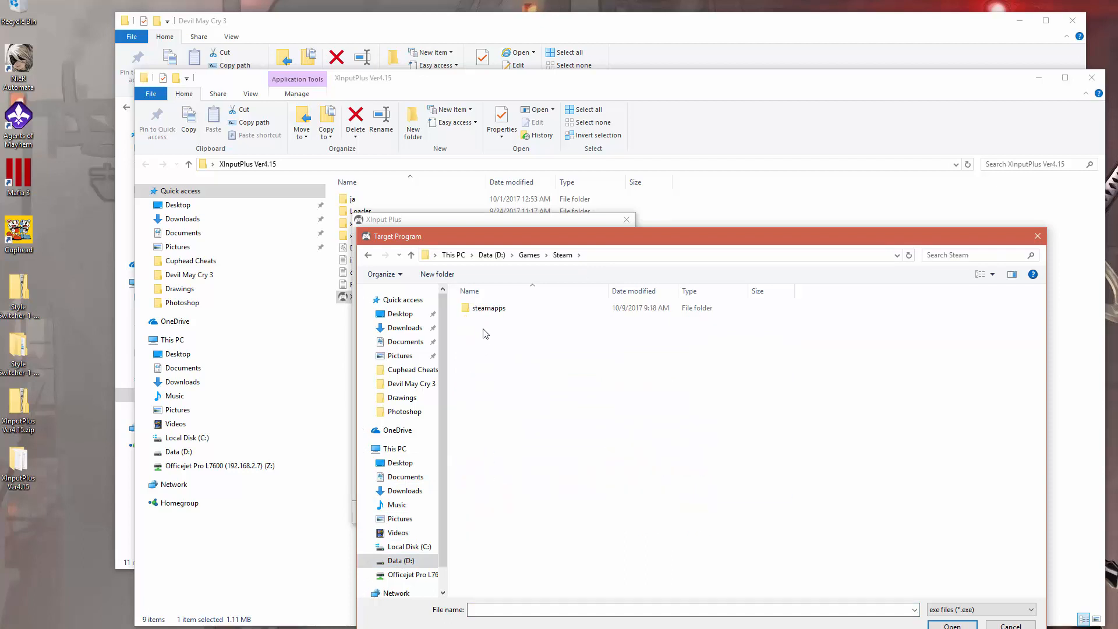
double_click(489, 307)
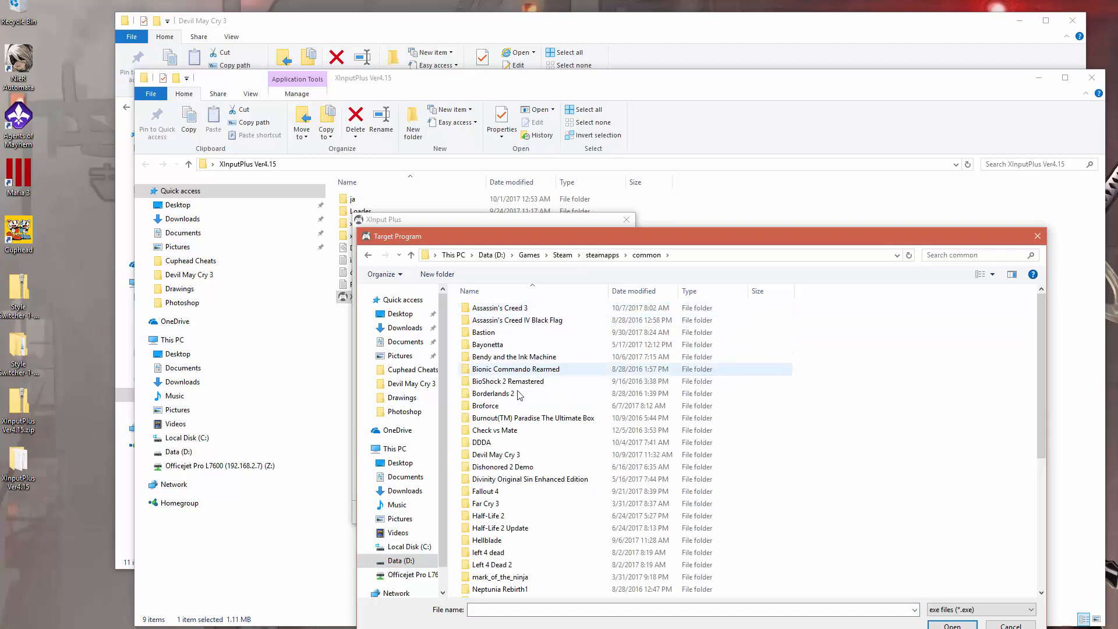
left_click(489, 516)
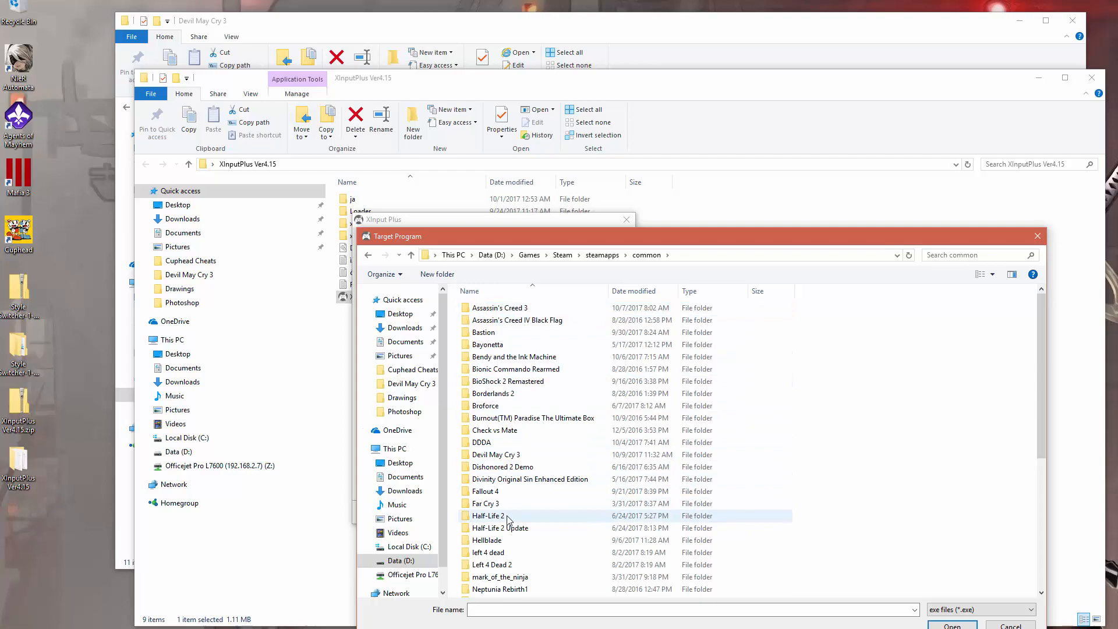
double_click(495, 454)
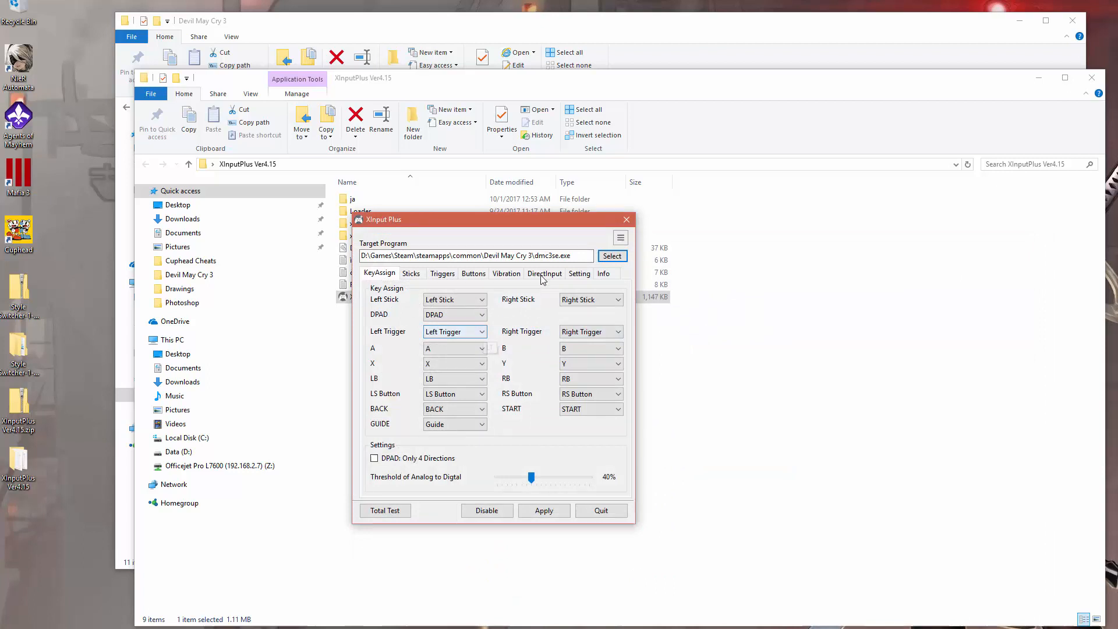
Enable DirectInput output, mapping LT/RT to Button 11/12 and GUIDE to Button13
left_click(544, 273)
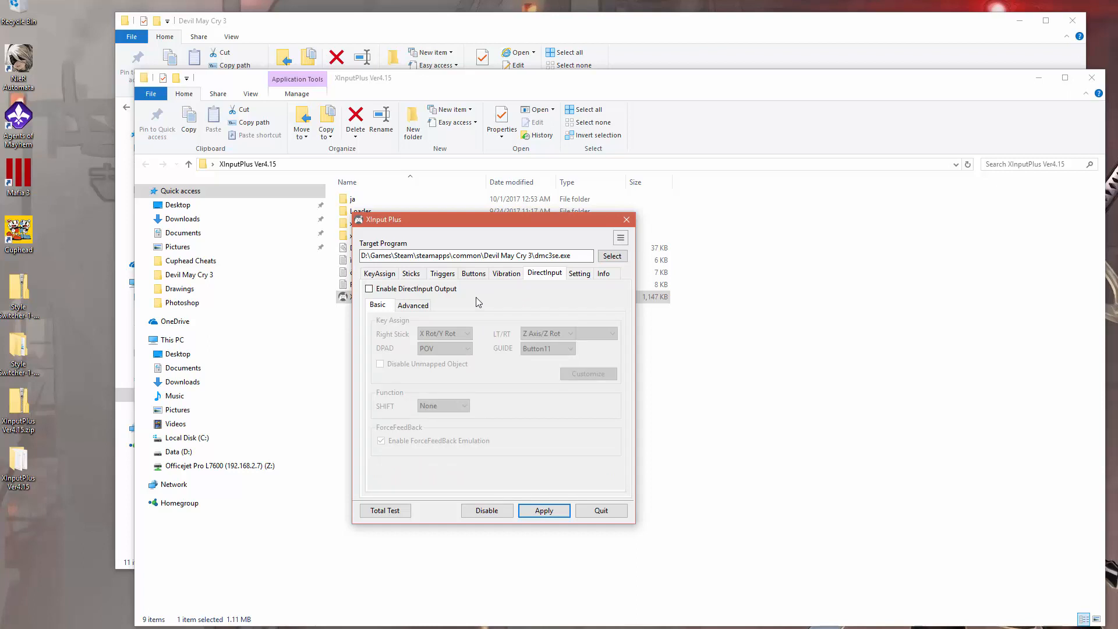
left_click(369, 289)
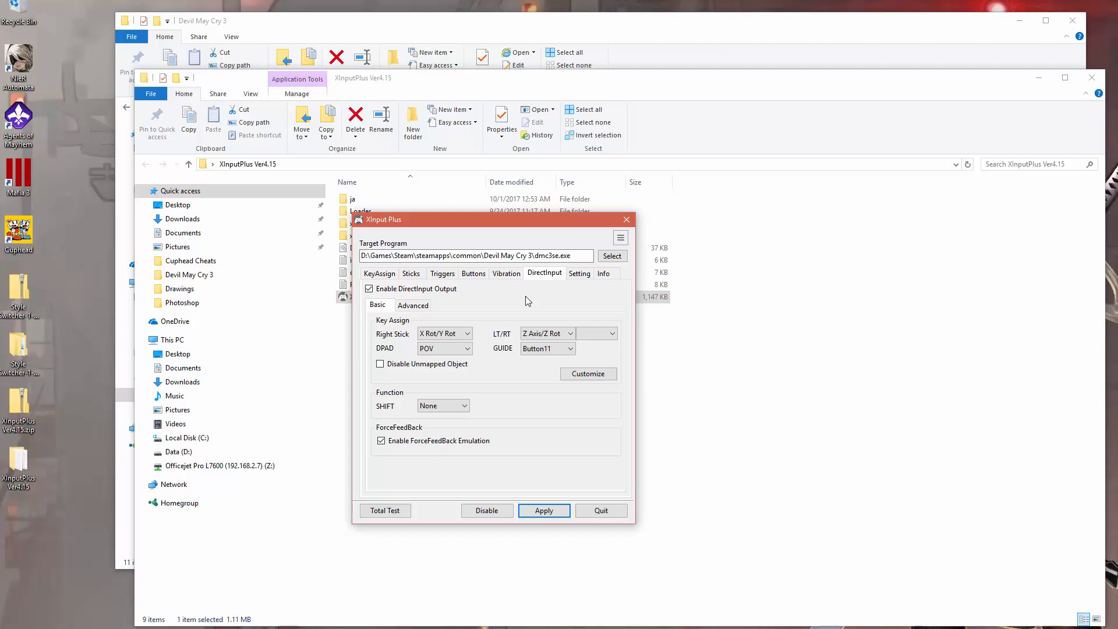
left_click(570, 333)
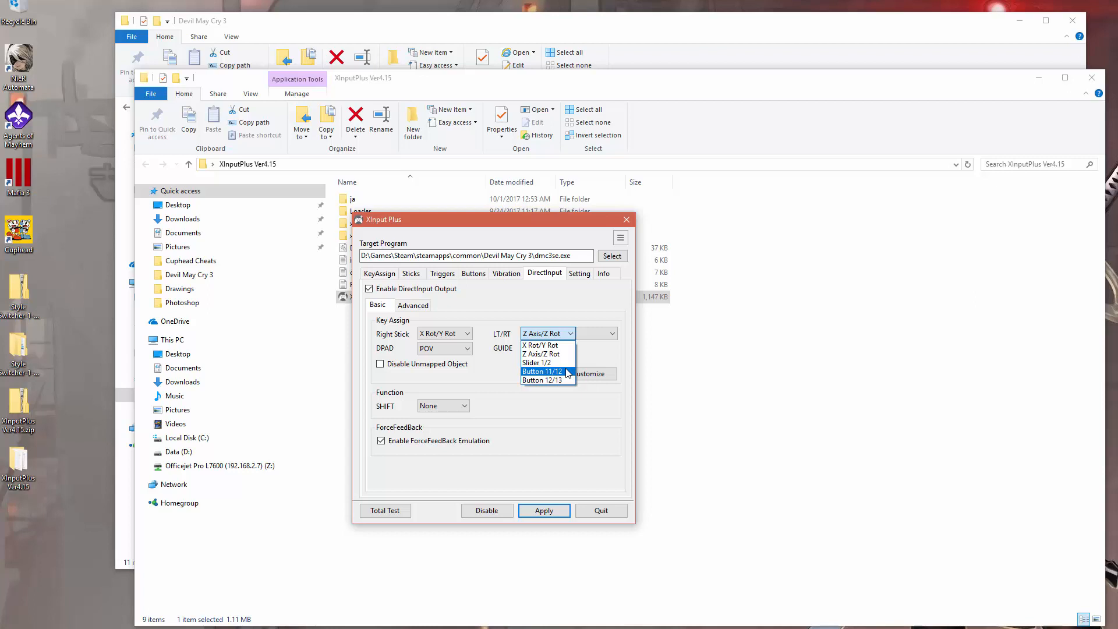
left_click(541, 372)
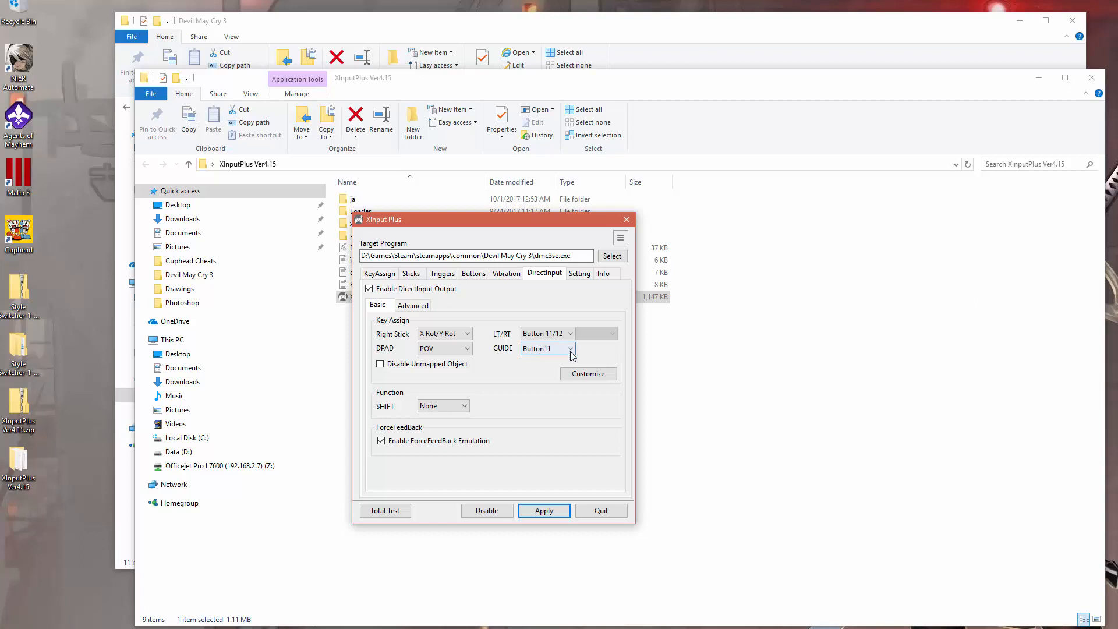
left_click(547, 348)
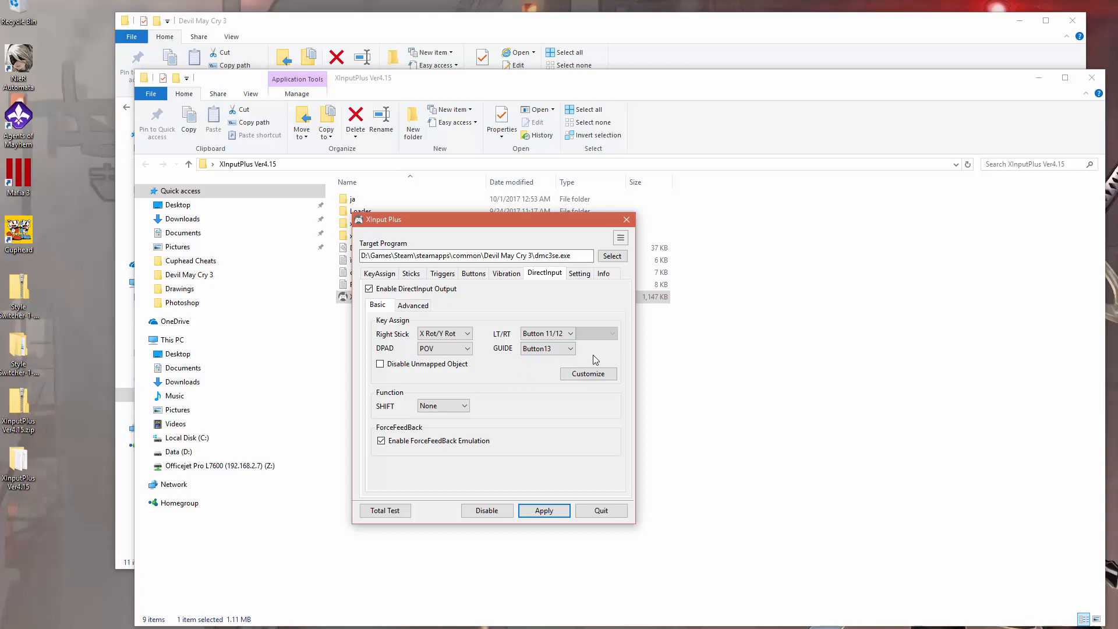
left_click(543, 511)
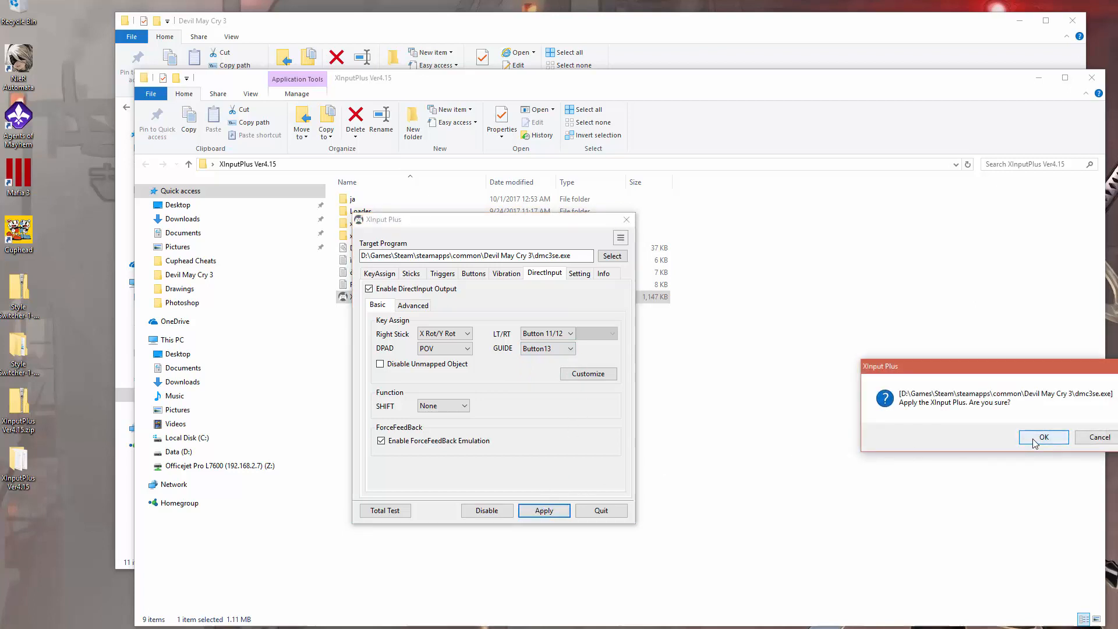
Apply the XInput Plus settings to the game, confirm, and quit
left_click(1043, 438)
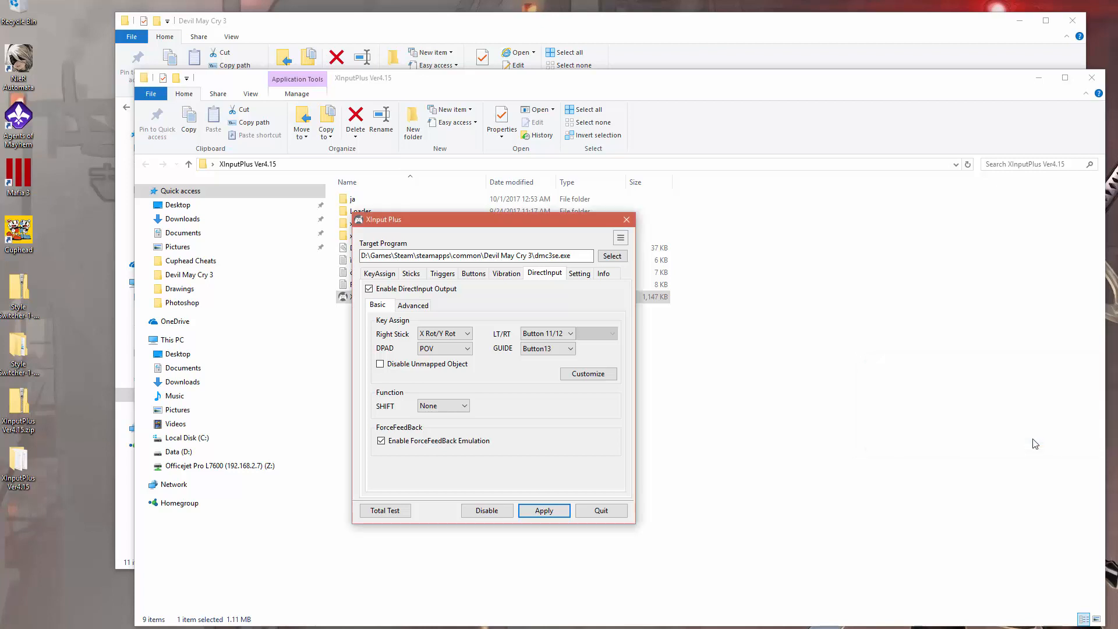
left_click(543, 510)
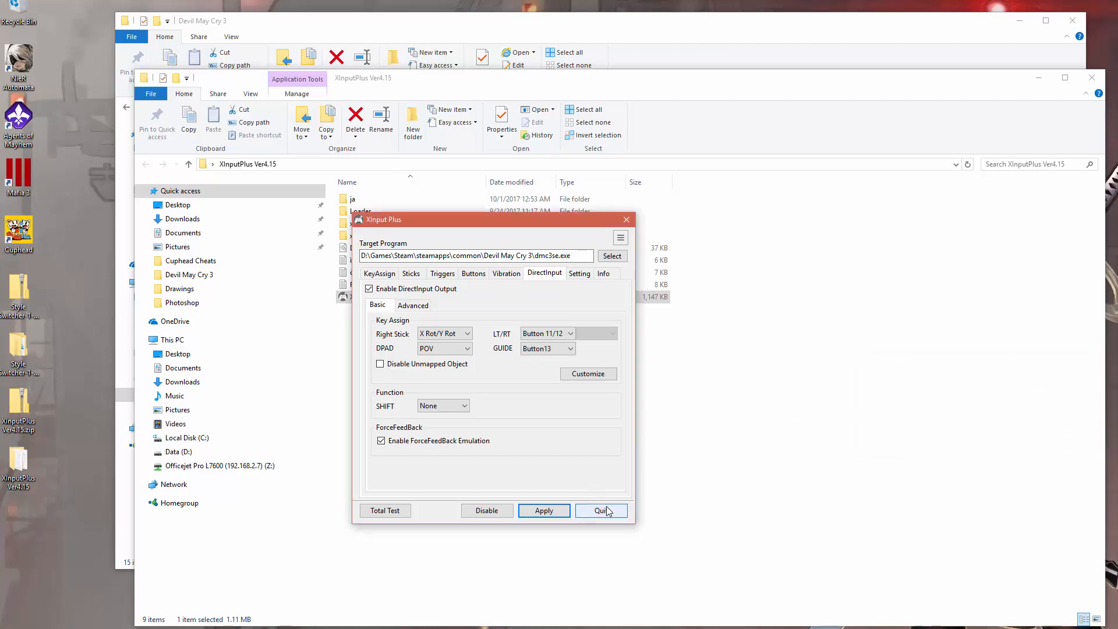
left_click(601, 510)
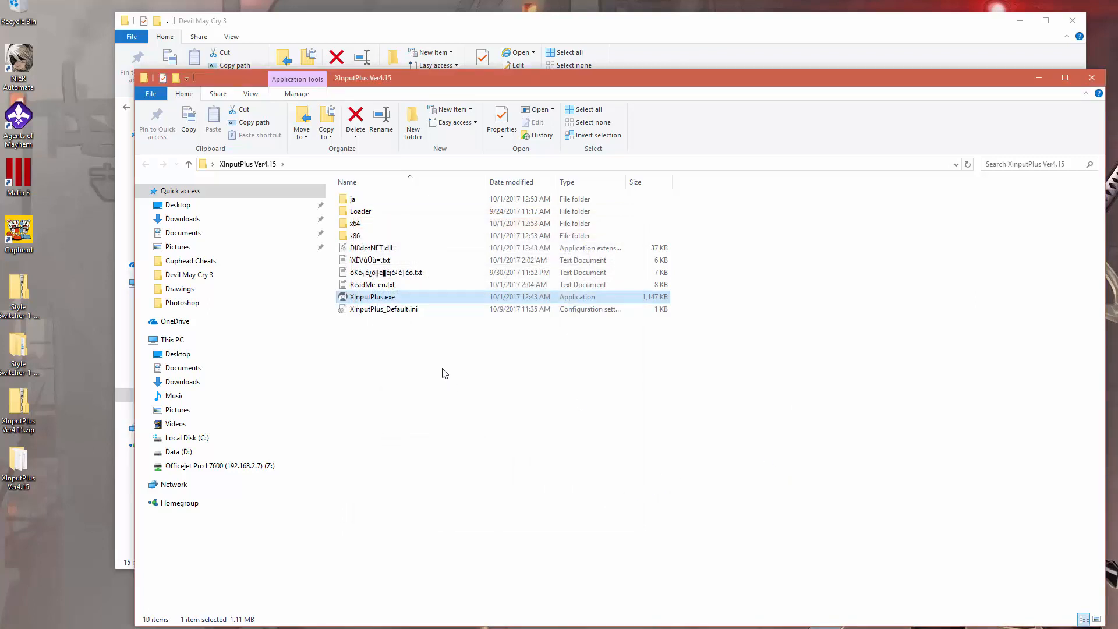
Close the XInputPlus Ver4.15 folder window and open XInputPlus.ini in Notepad
left_click(442, 373)
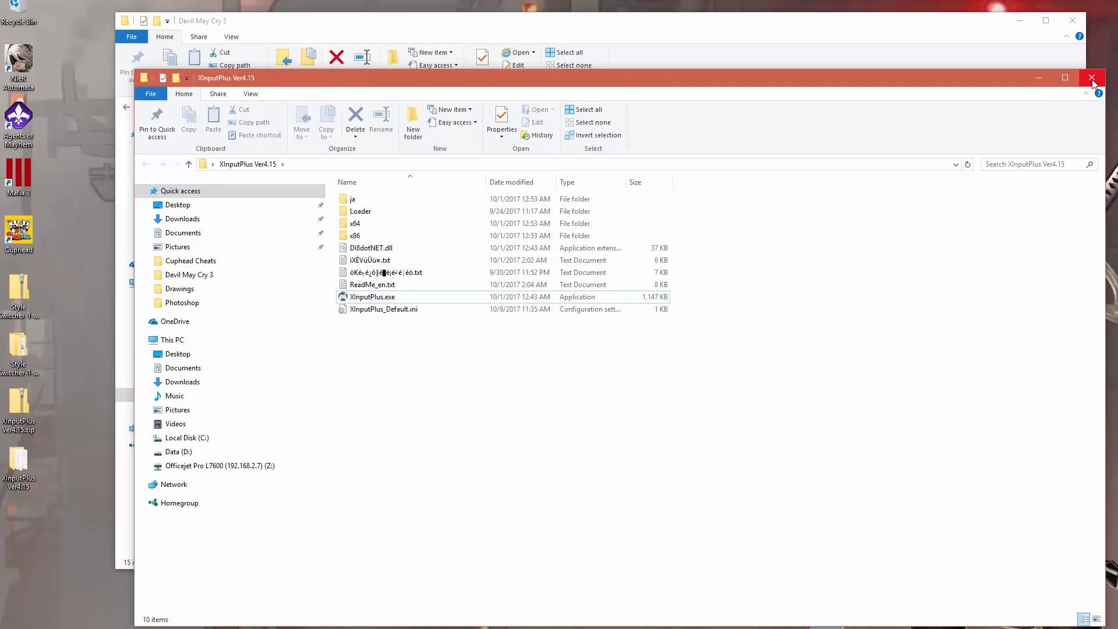
left_click(1092, 77)
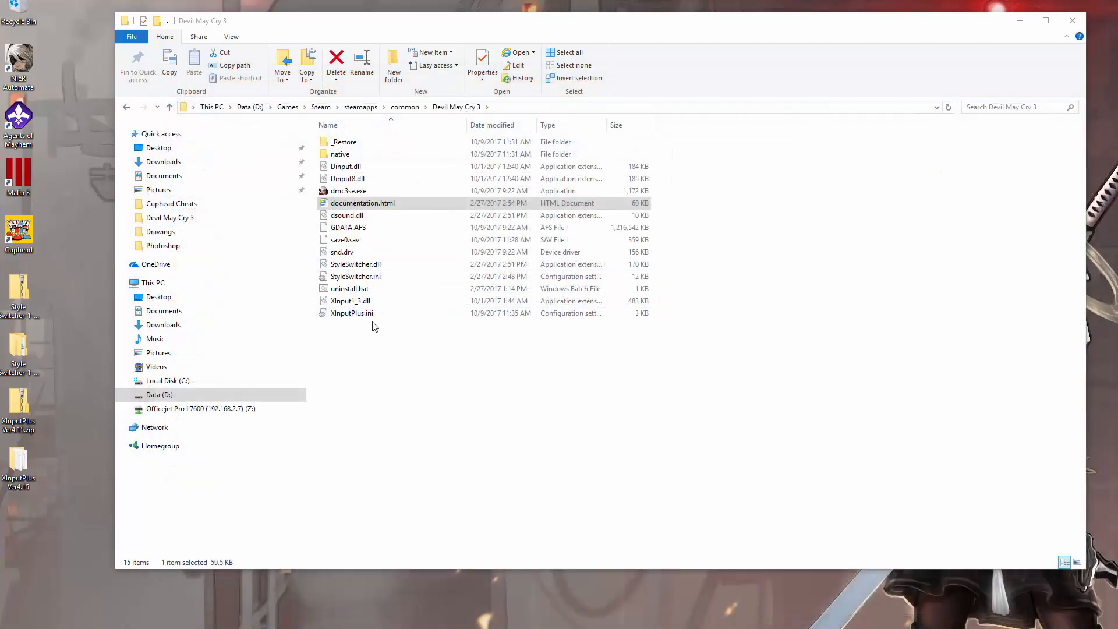
left_click(351, 314)
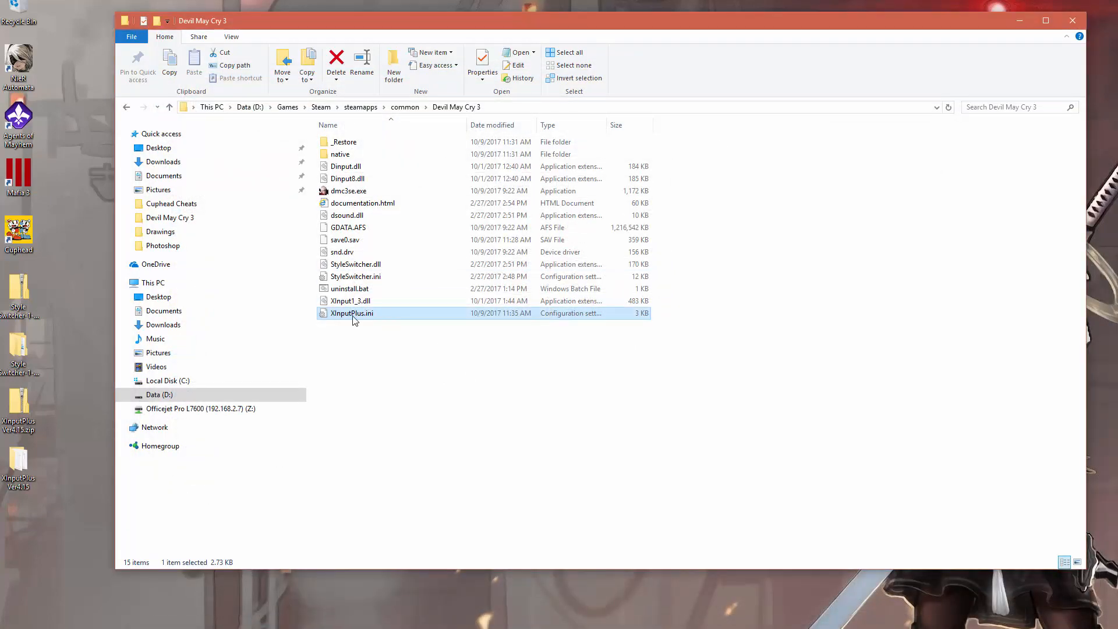
double_click(351, 313)
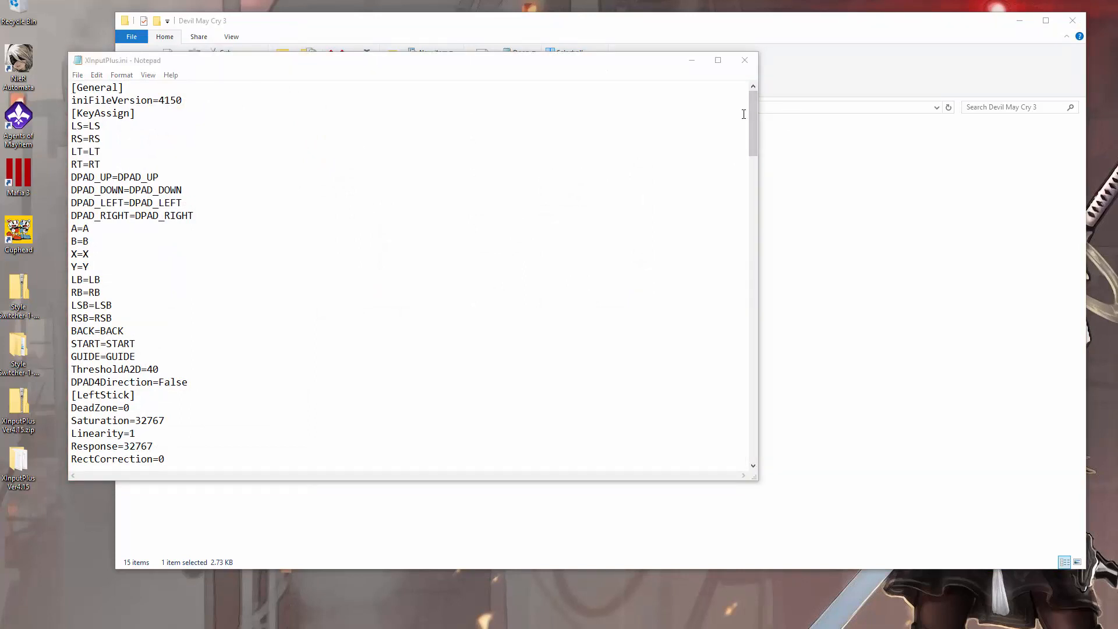
Change the [X2DInput] left-stick lines to LS_X=Y_Axis and LS_Y=X_Axis
scroll("down", 3)
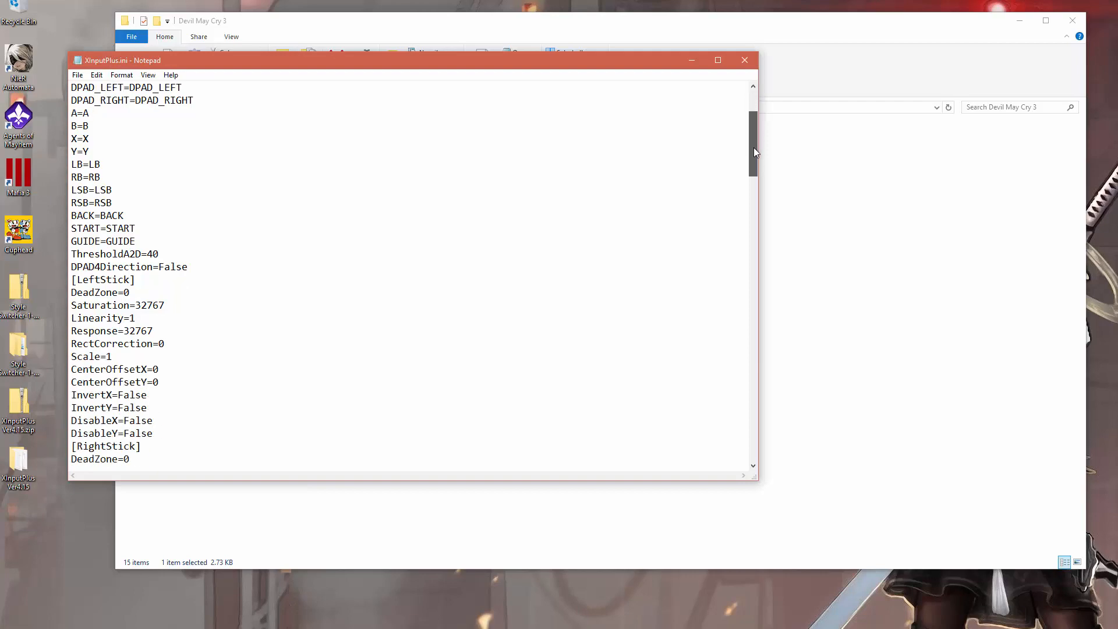
scroll("down", 3)
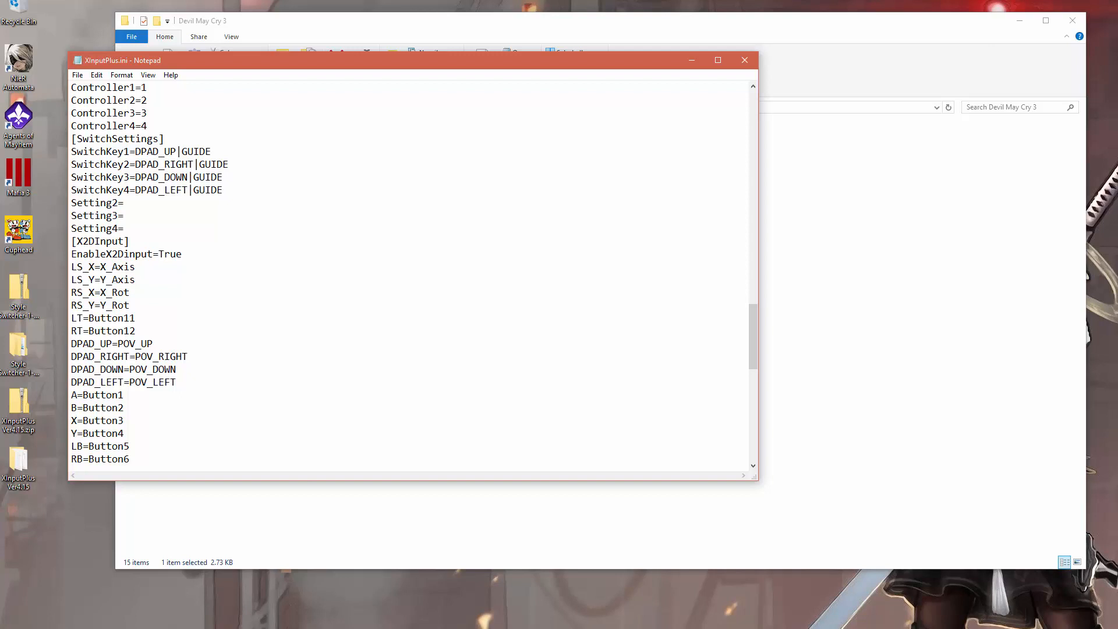
mouse_move(146, 305)
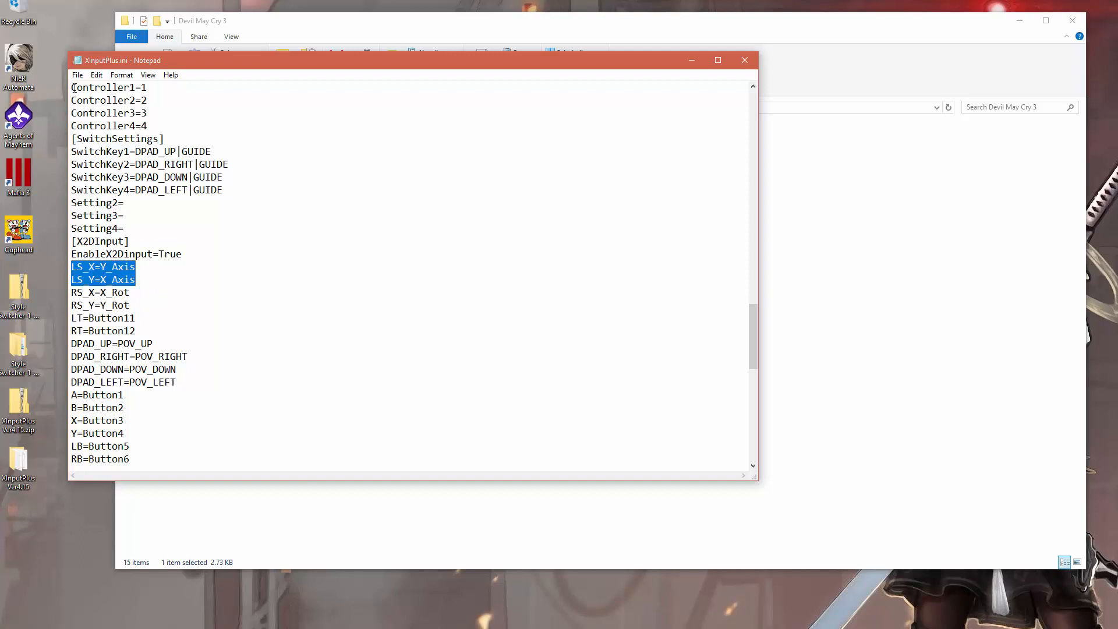
left_click(76, 75)
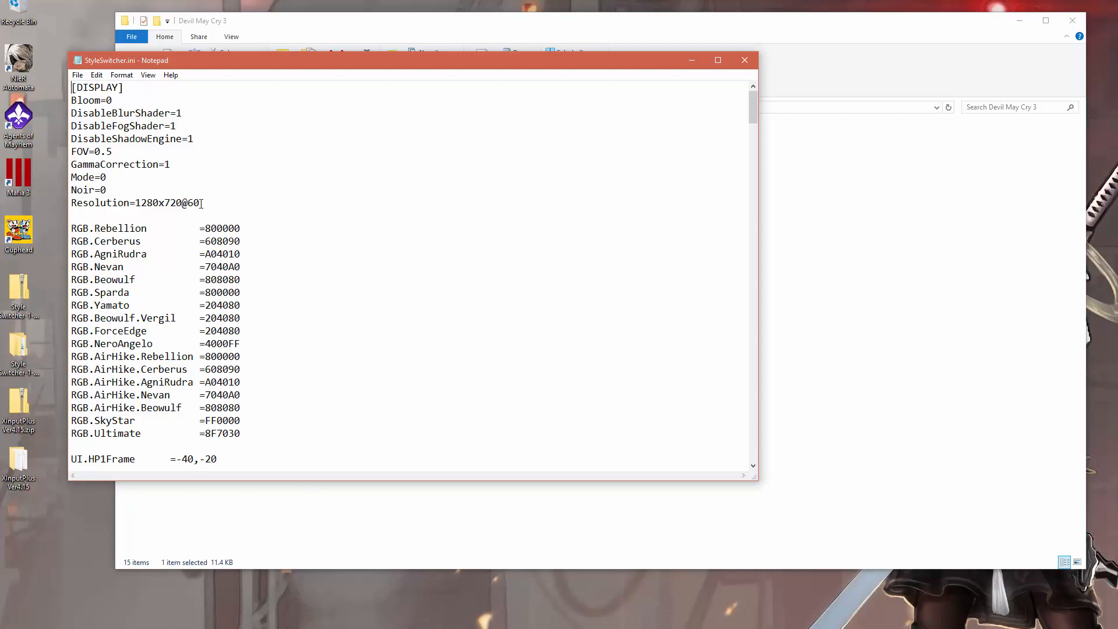
Change the StyleSwitcher.ini resolution from 1280x720 to 1920x1080@60 and close the file
double_click(154, 203)
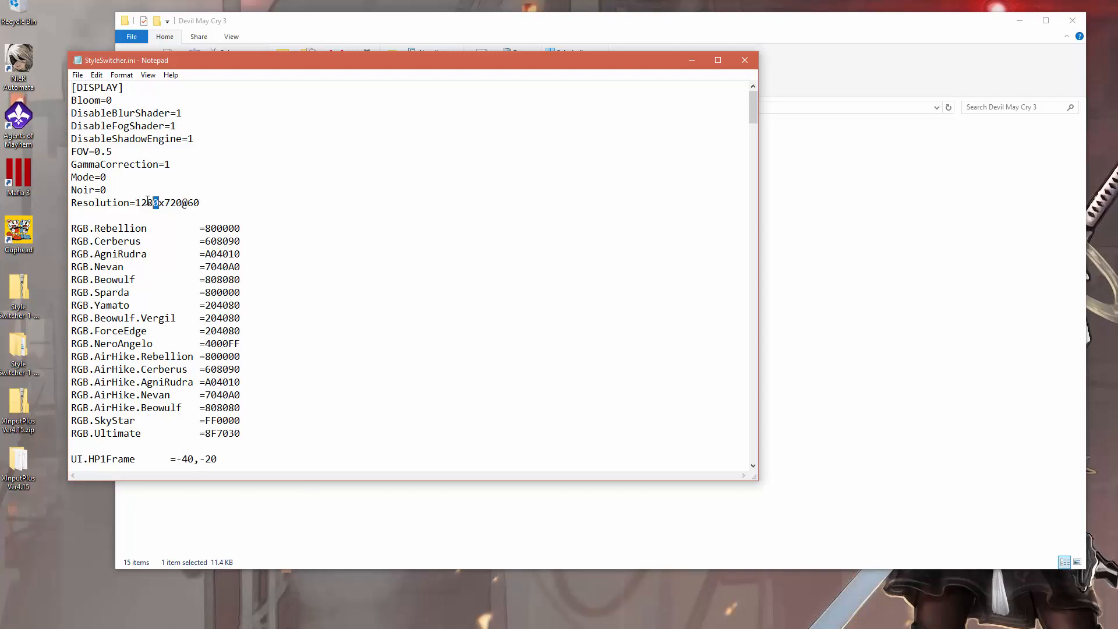
double_click(146, 202)
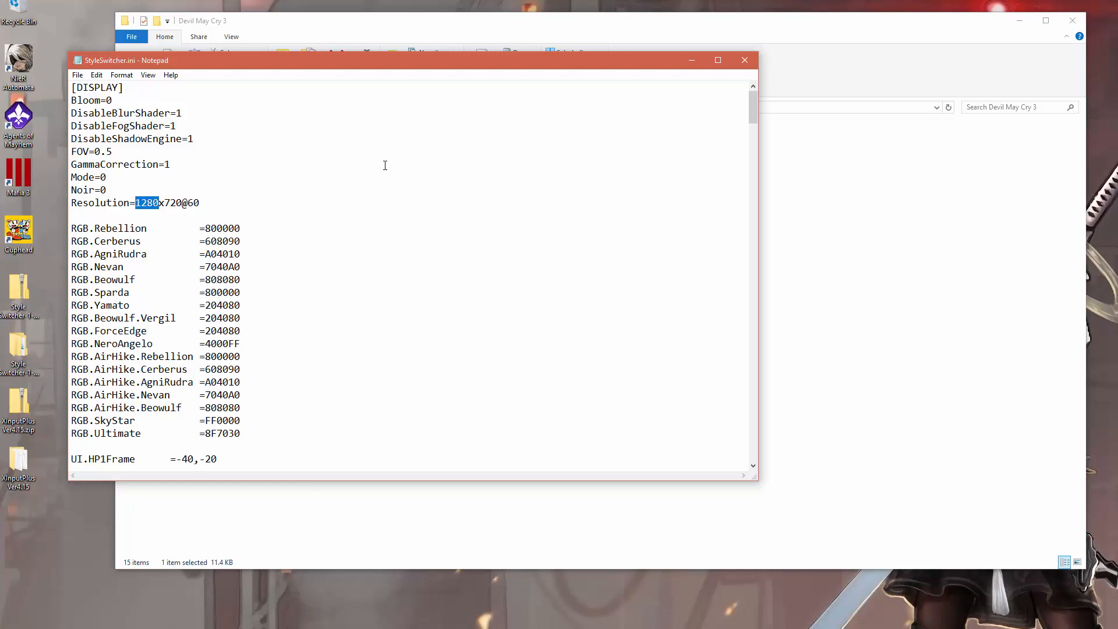
type("1920")
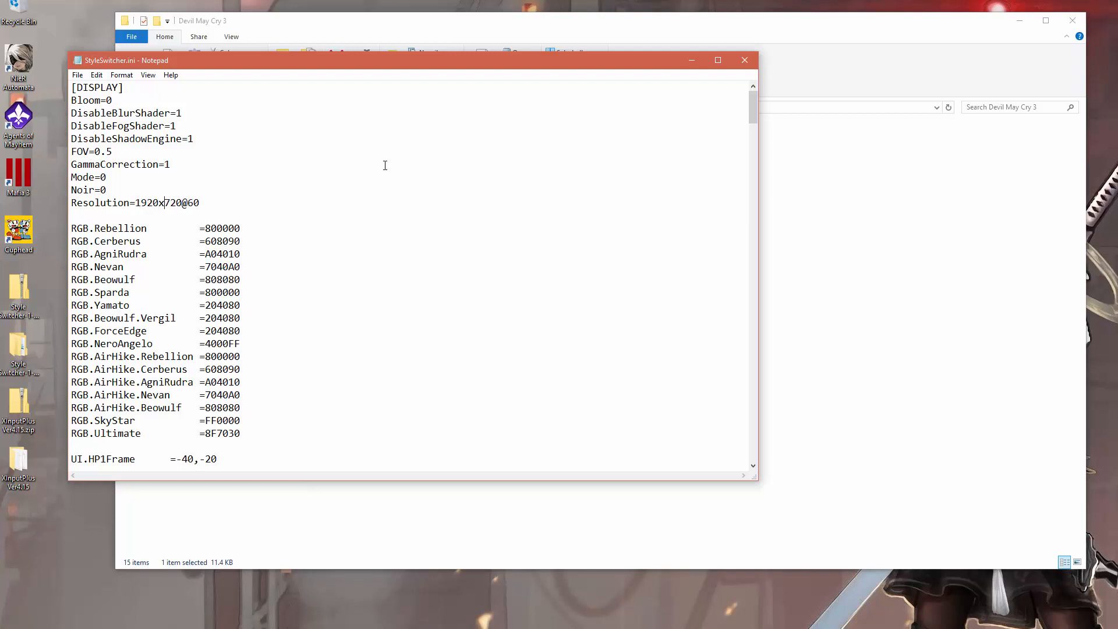
type("1080")
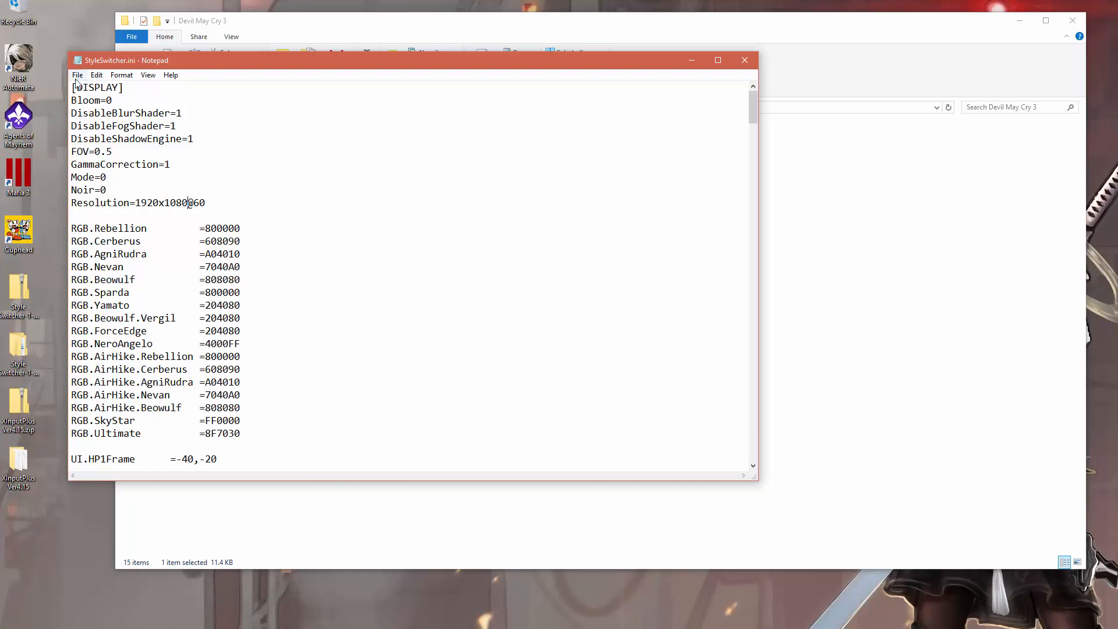
mouse_move(346, 312)
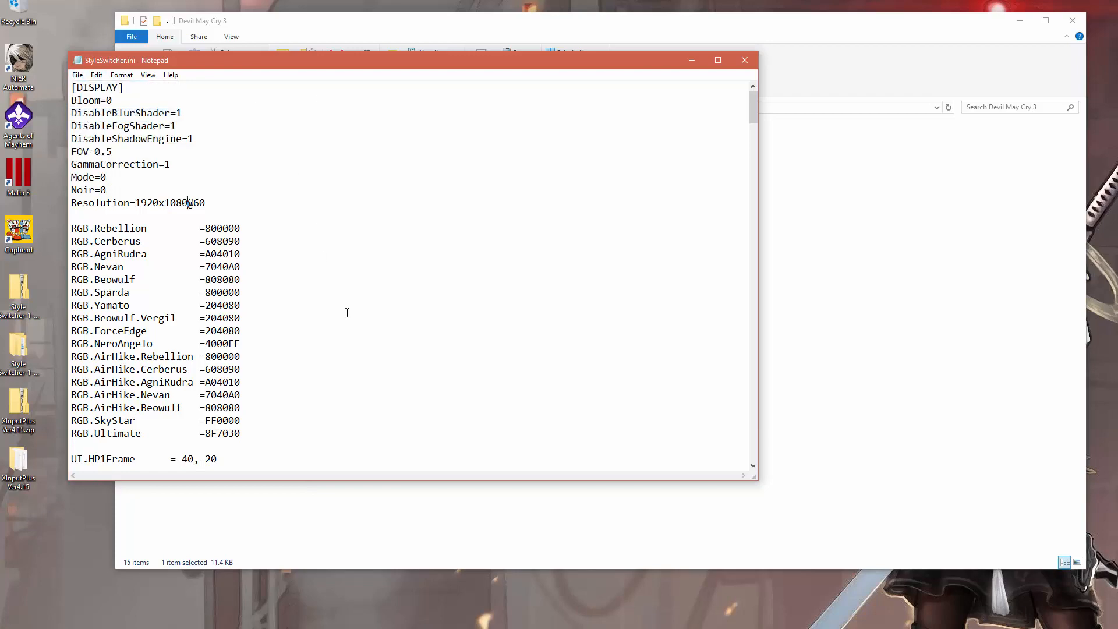
scroll("down", 3)
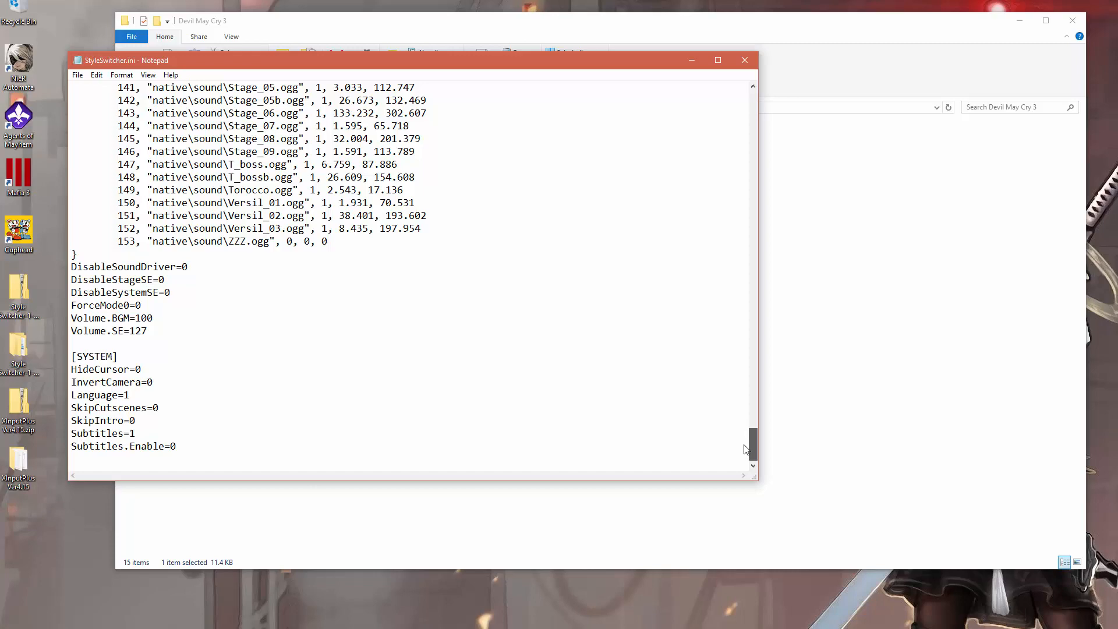
scroll("up", 3)
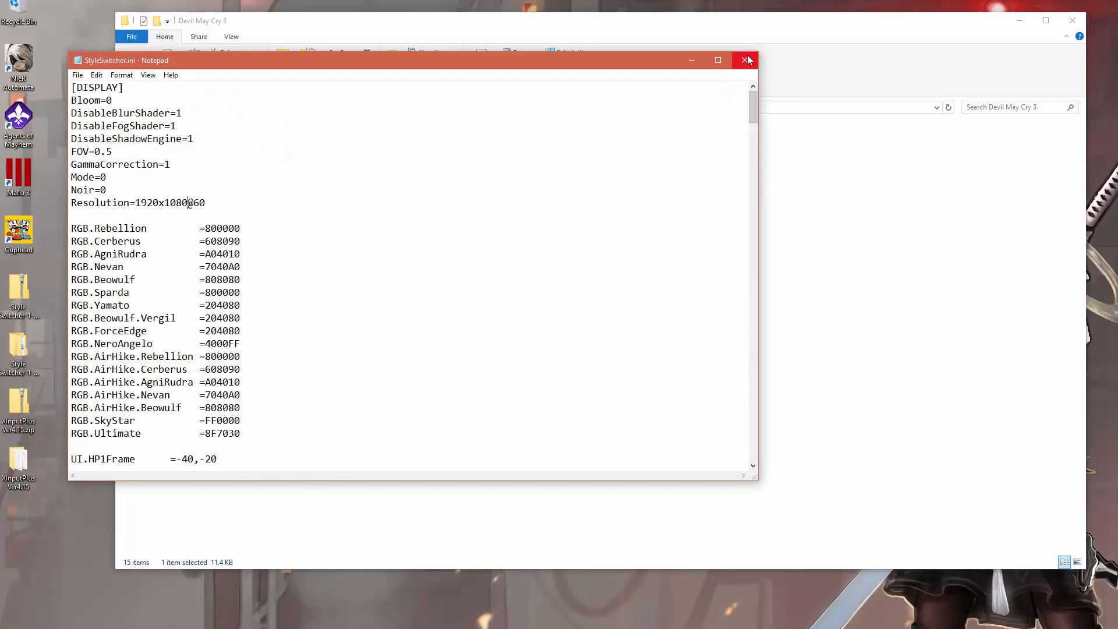
left_click(746, 60)
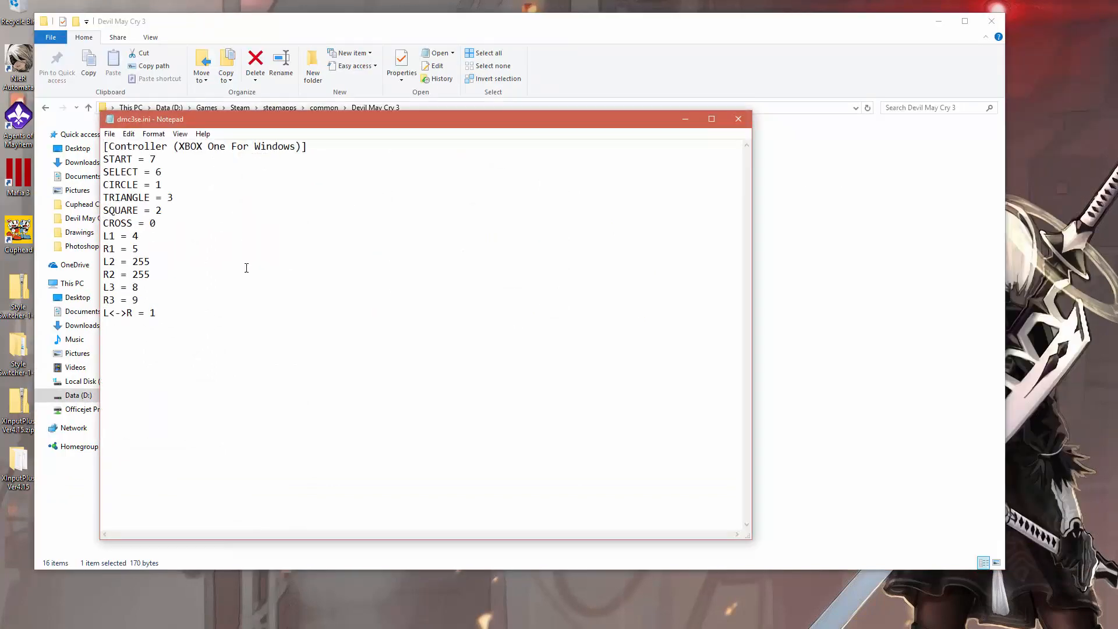
Review the [Controller (XBOX One For Windows)] button mappings in dmc3se.ini
key("ctrl+a")
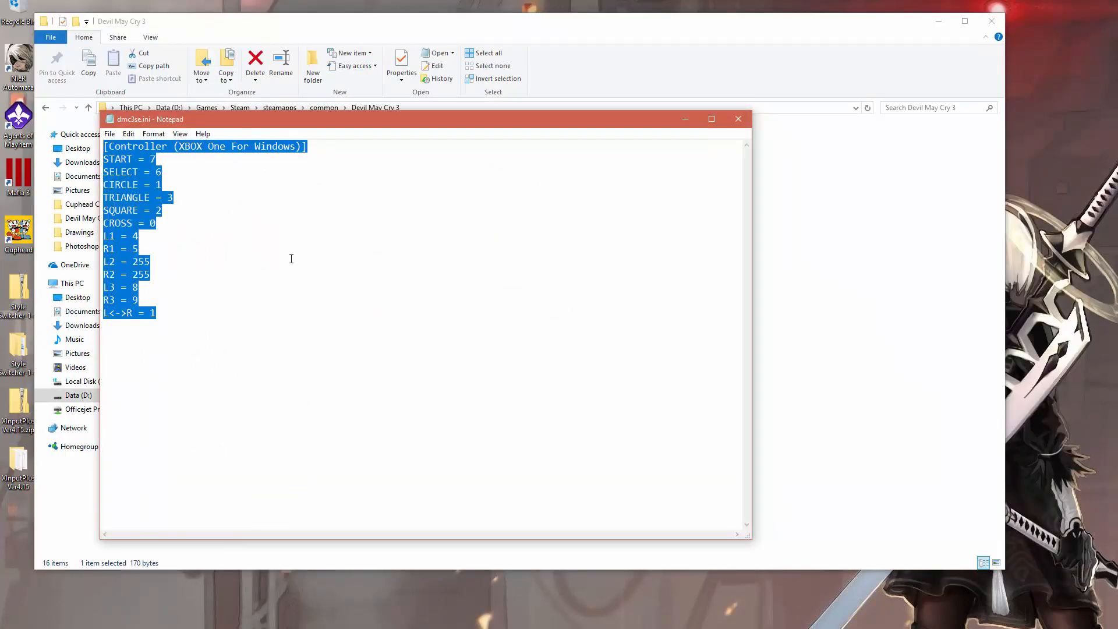
left_click(268, 334)
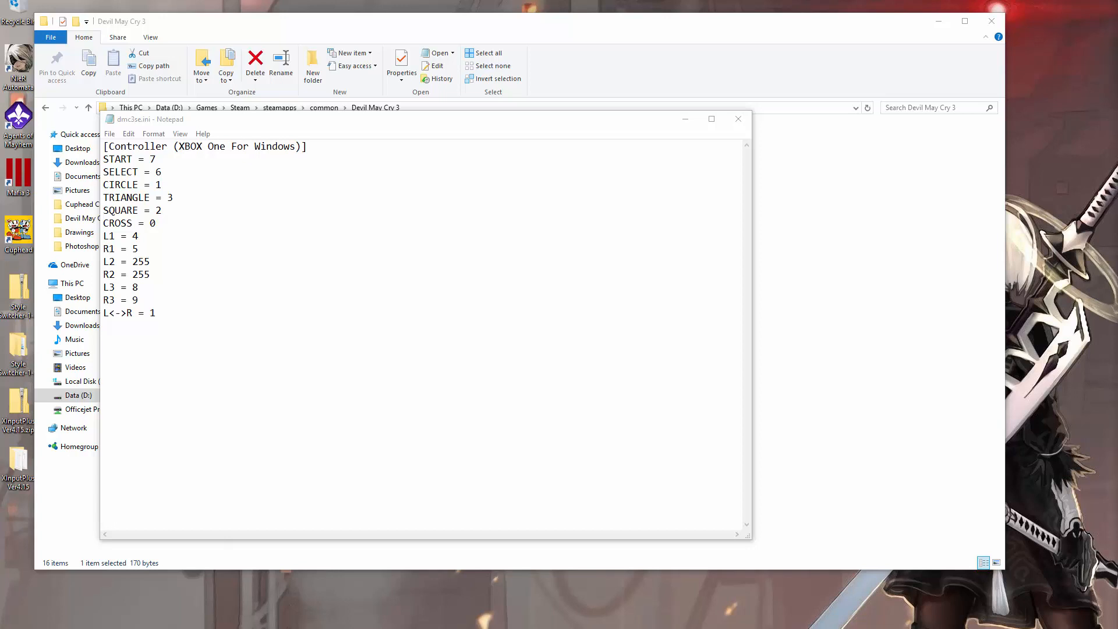
mouse_move(511, 94)
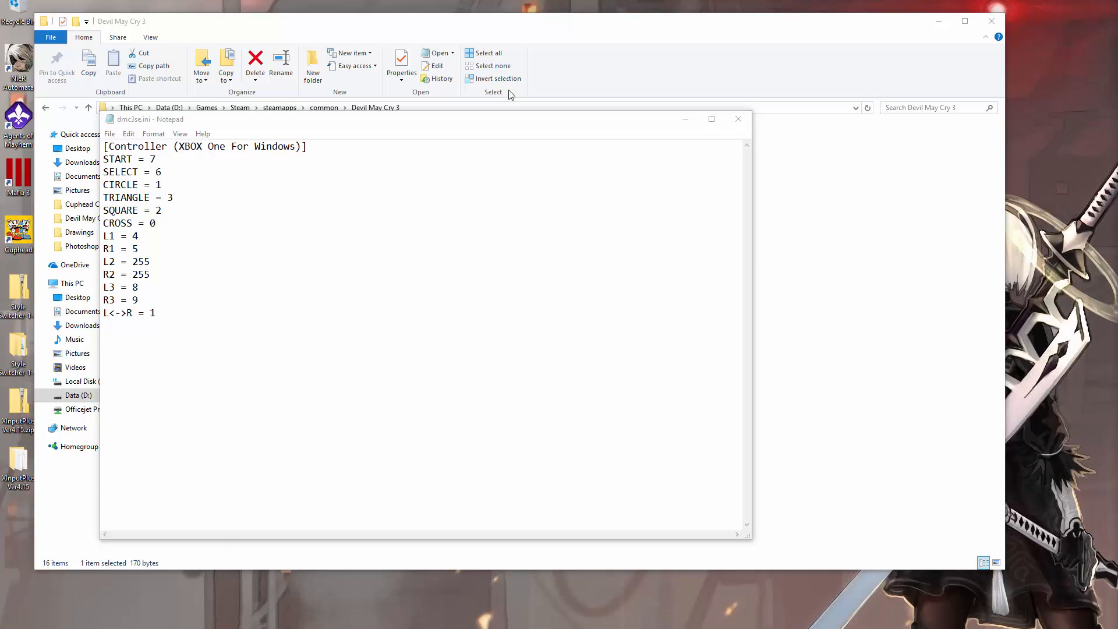
mouse_move(692, 121)
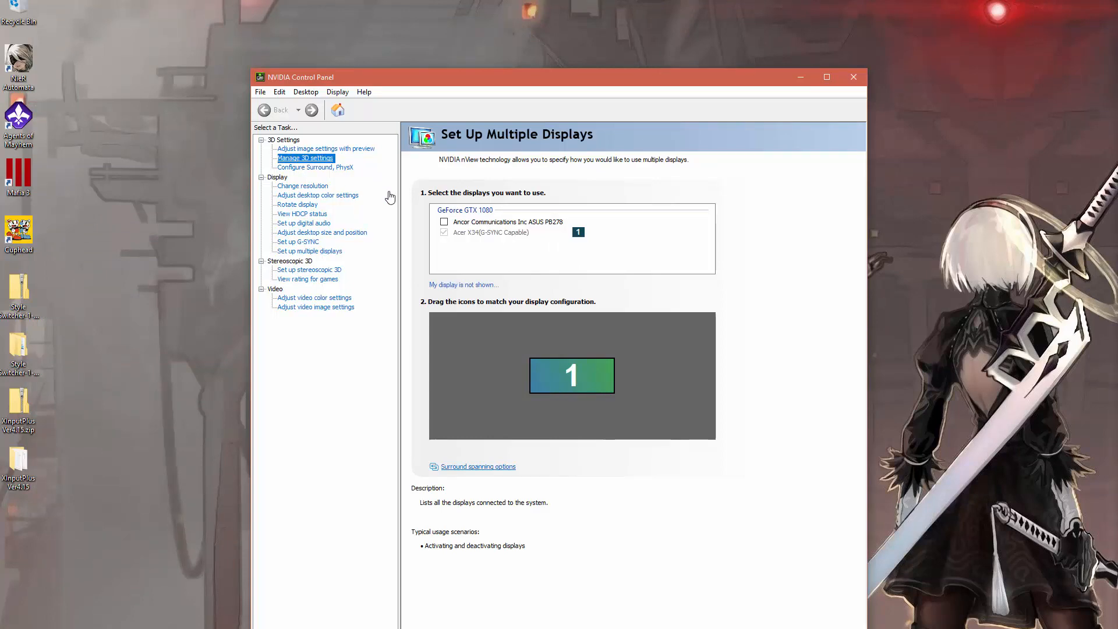
Add Devil May Cry 3 Special Edition (dmc3se.exe) as a customized program in Manage 3D Settings
left_click(305, 158)
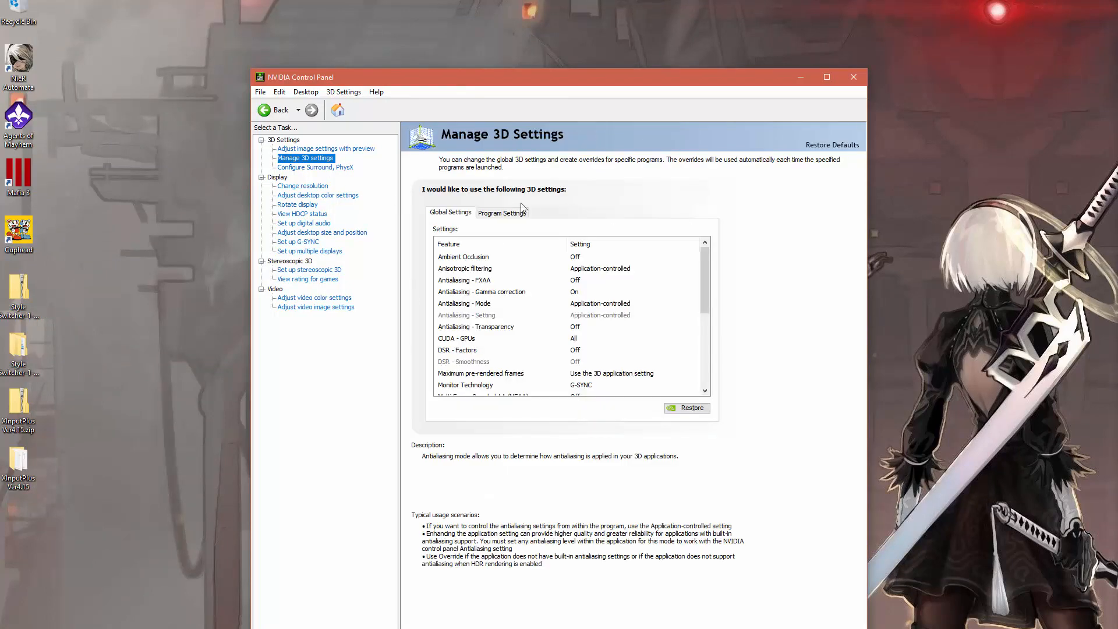
left_click(502, 213)
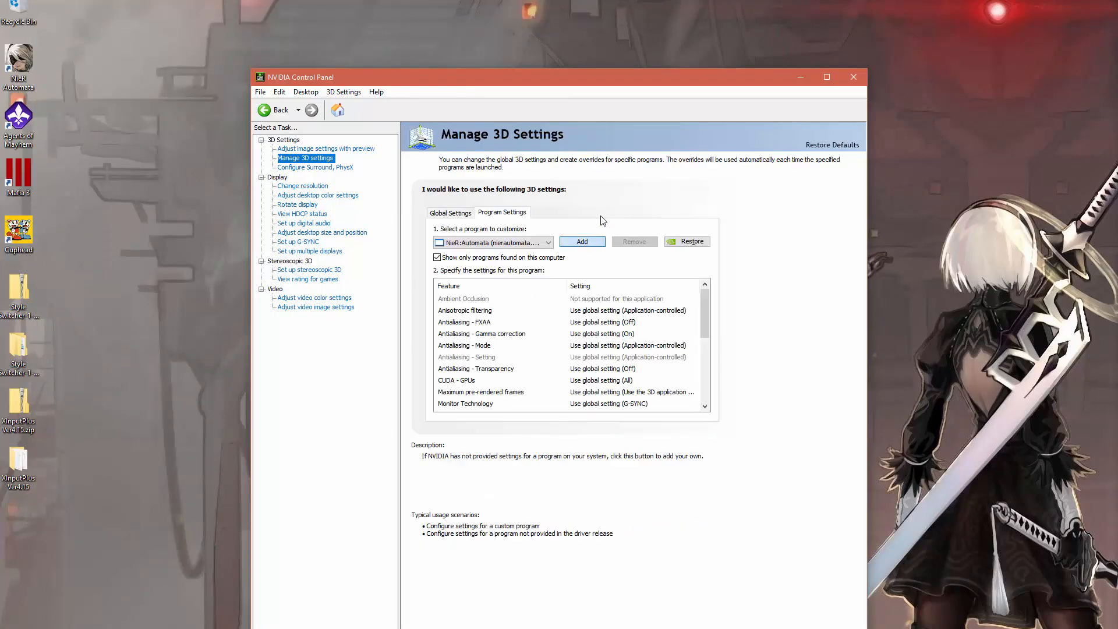
left_click(582, 241)
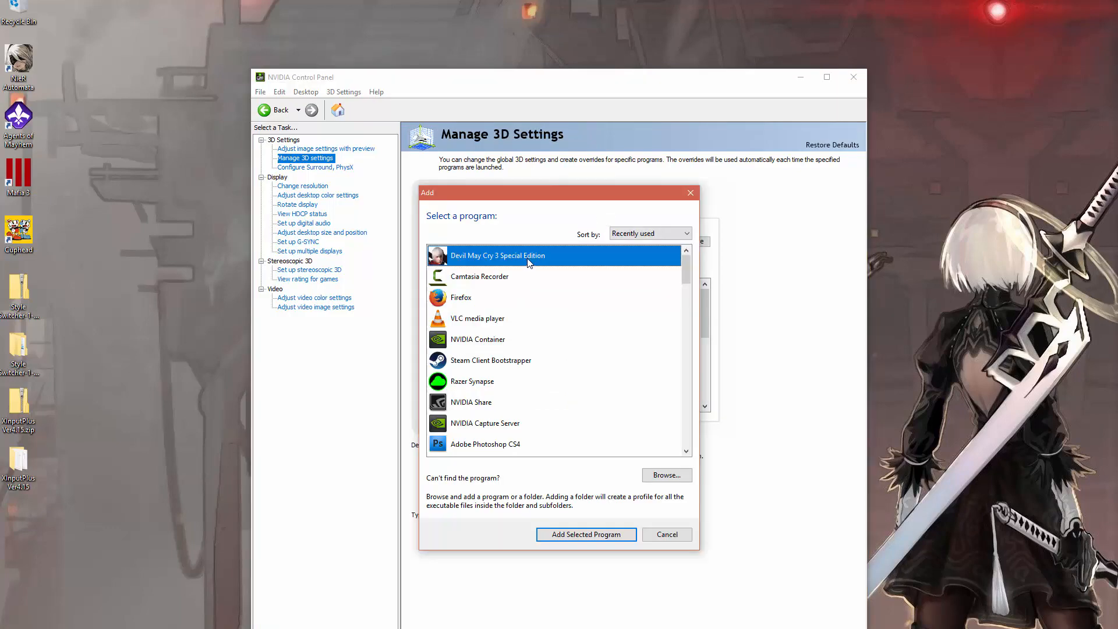
left_click(585, 534)
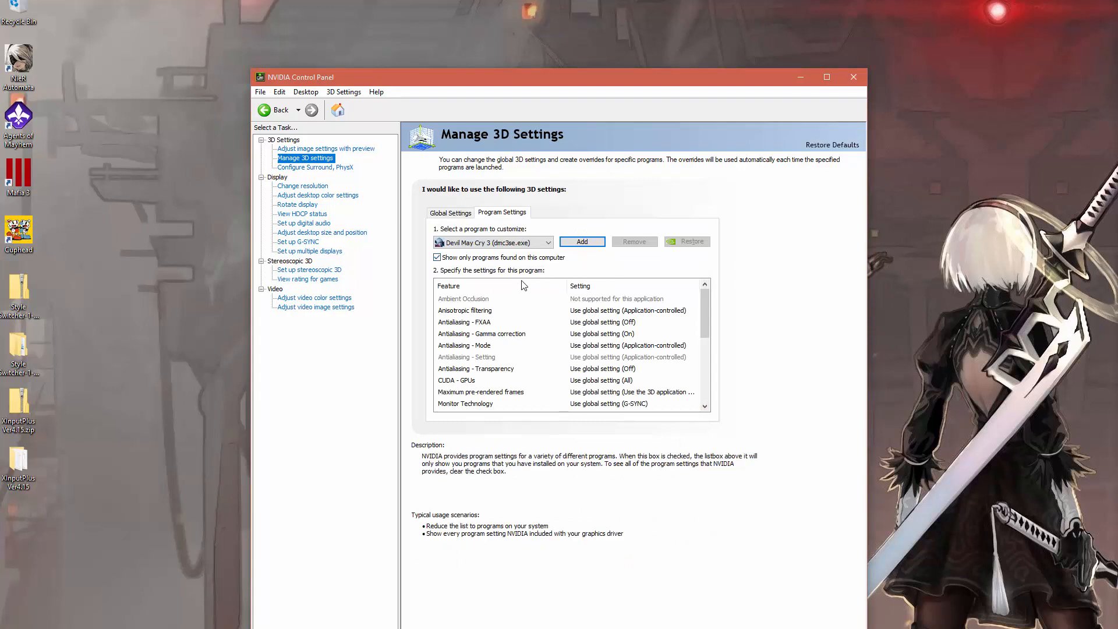
Adjust the game's FXAA antialiasing setting
left_click(464, 322)
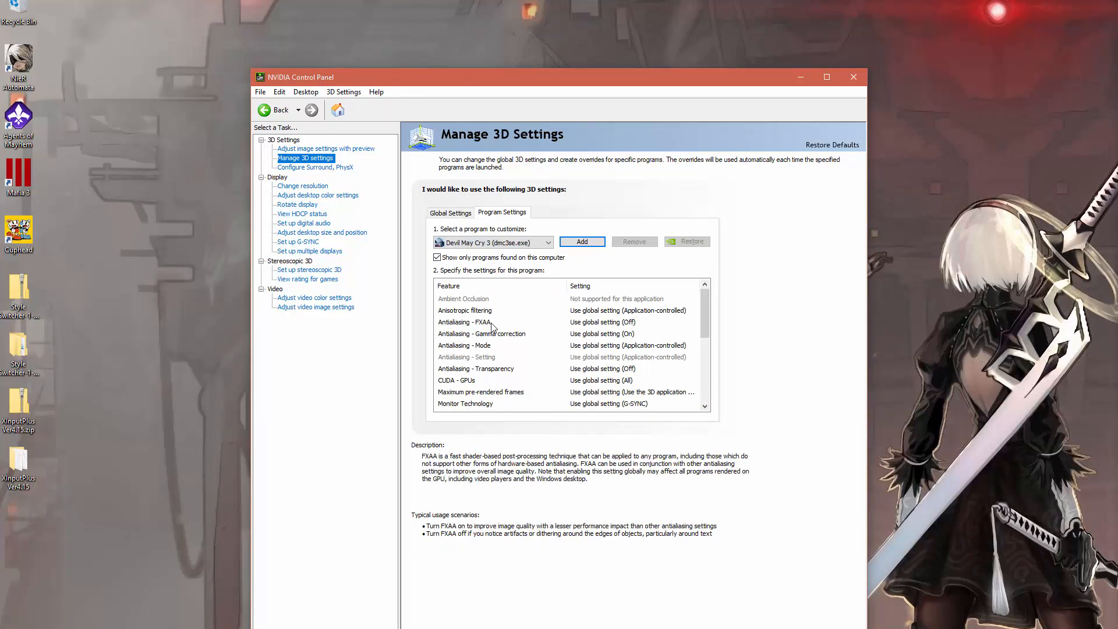
left_click(464, 346)
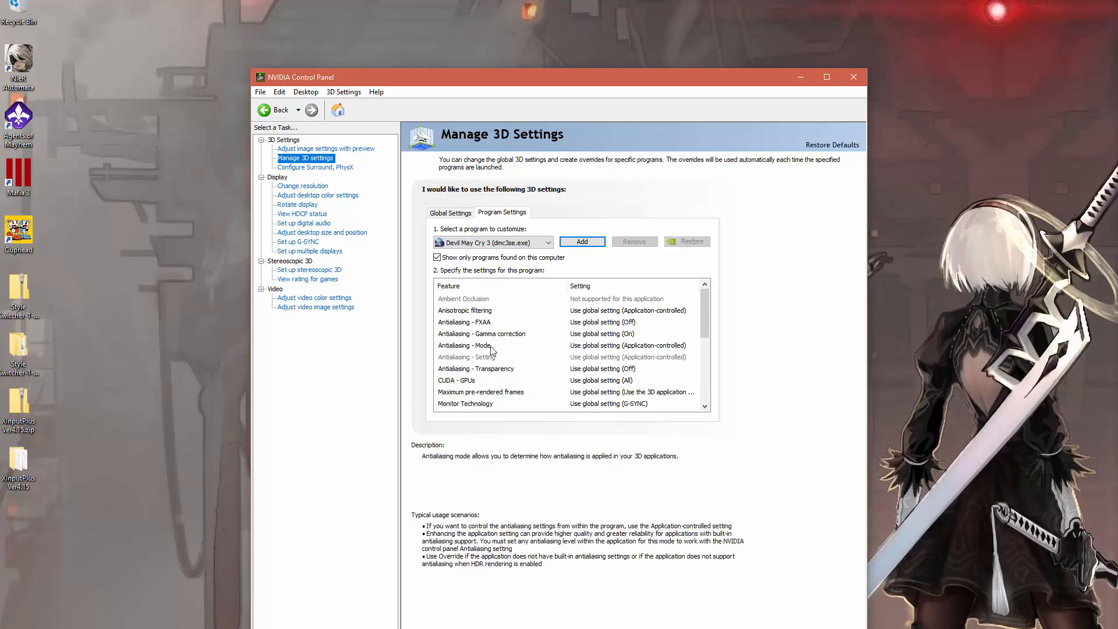
left_click(464, 322)
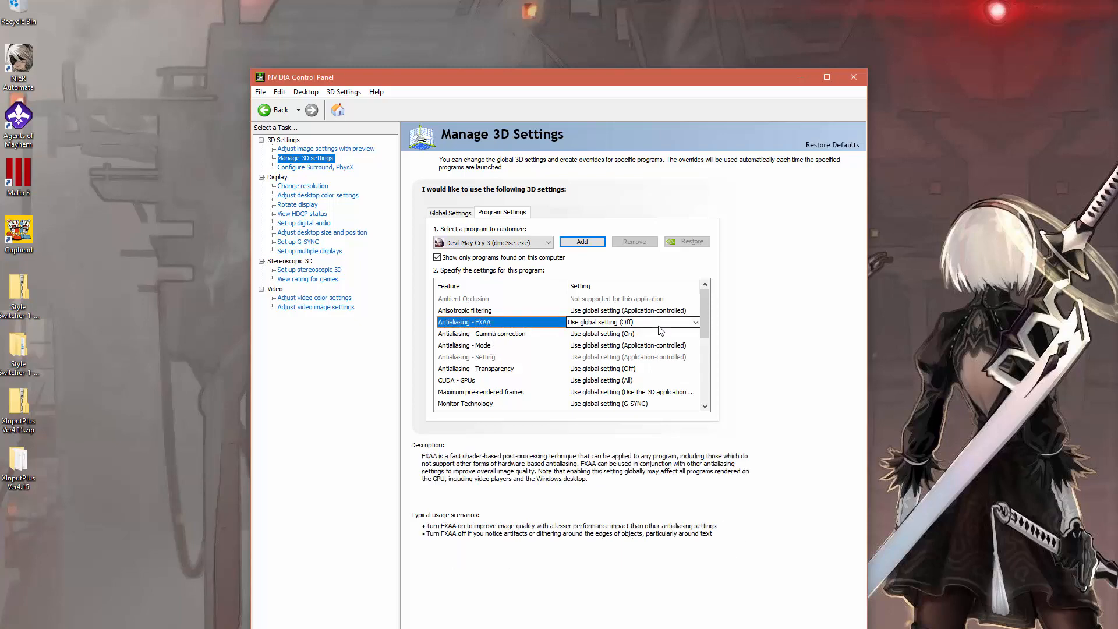
left_click(695, 322)
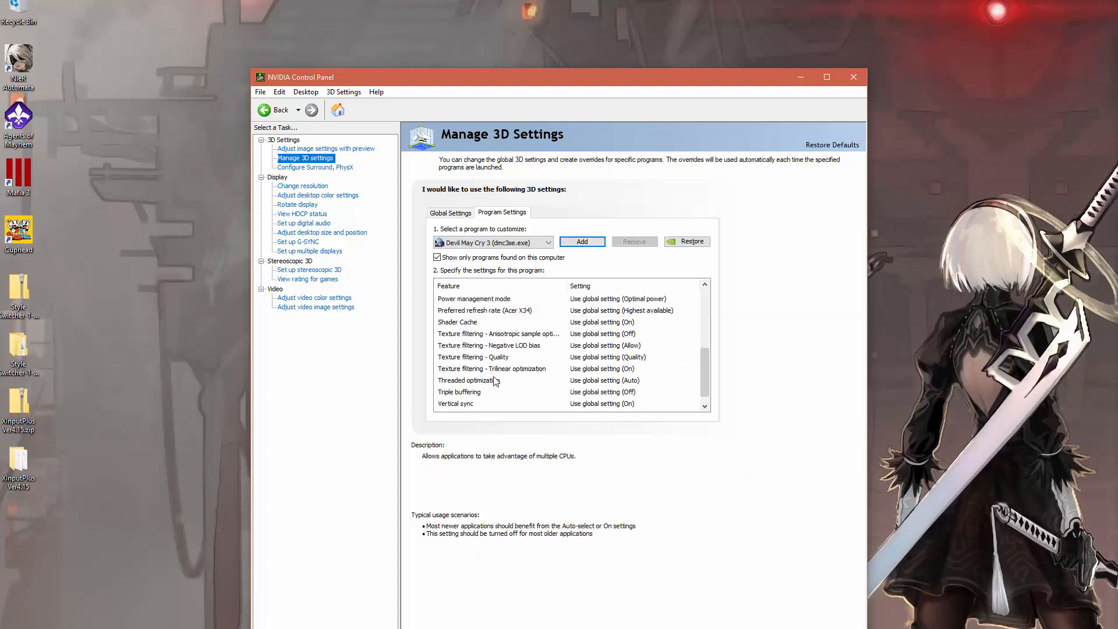
Turn threaded optimization and triple buffering On, and choose a vertical sync option
left_click(499, 381)
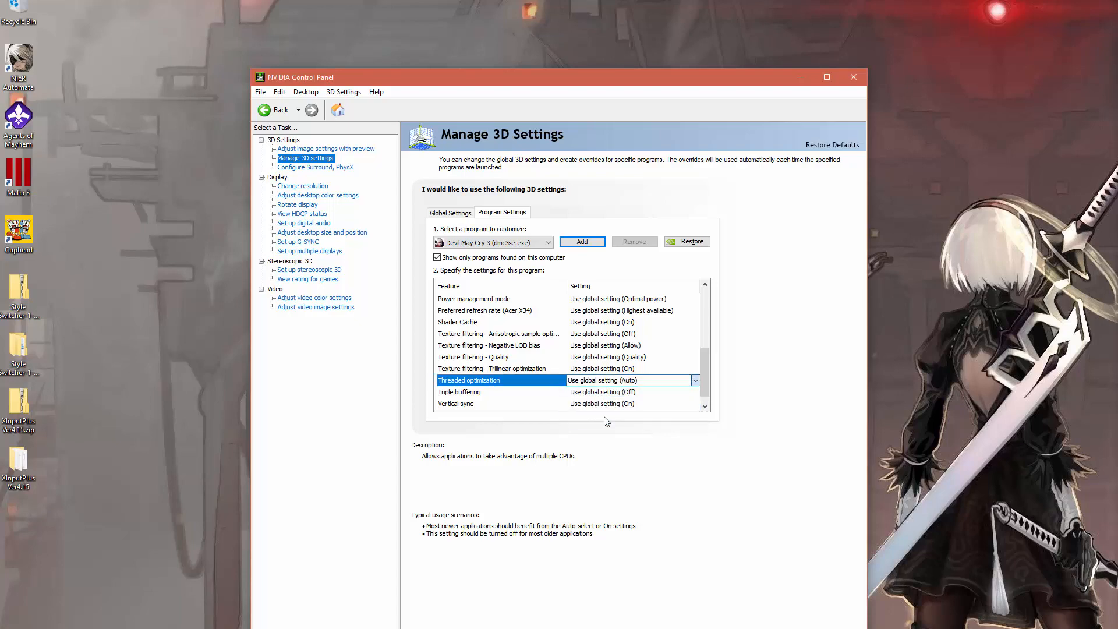
left_click(694, 380)
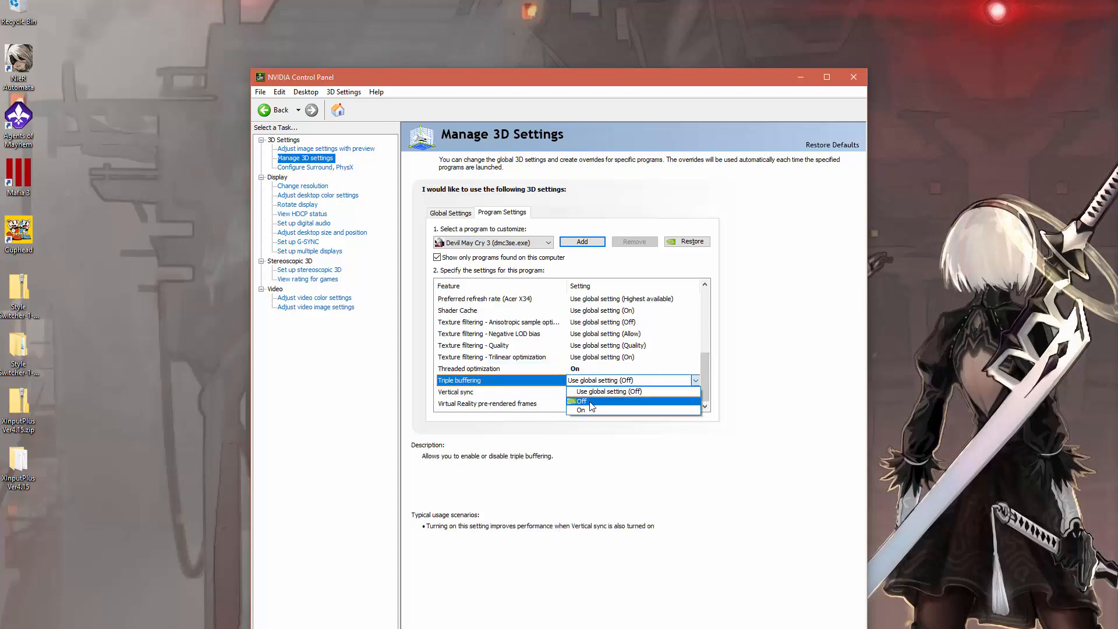
left_click(580, 409)
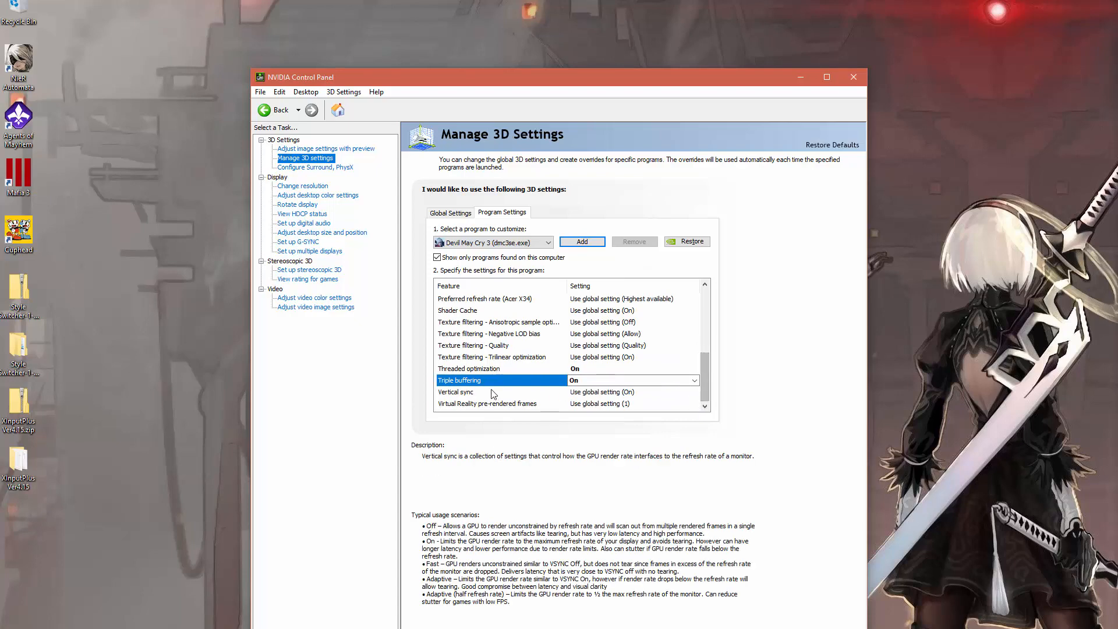
left_click(695, 391)
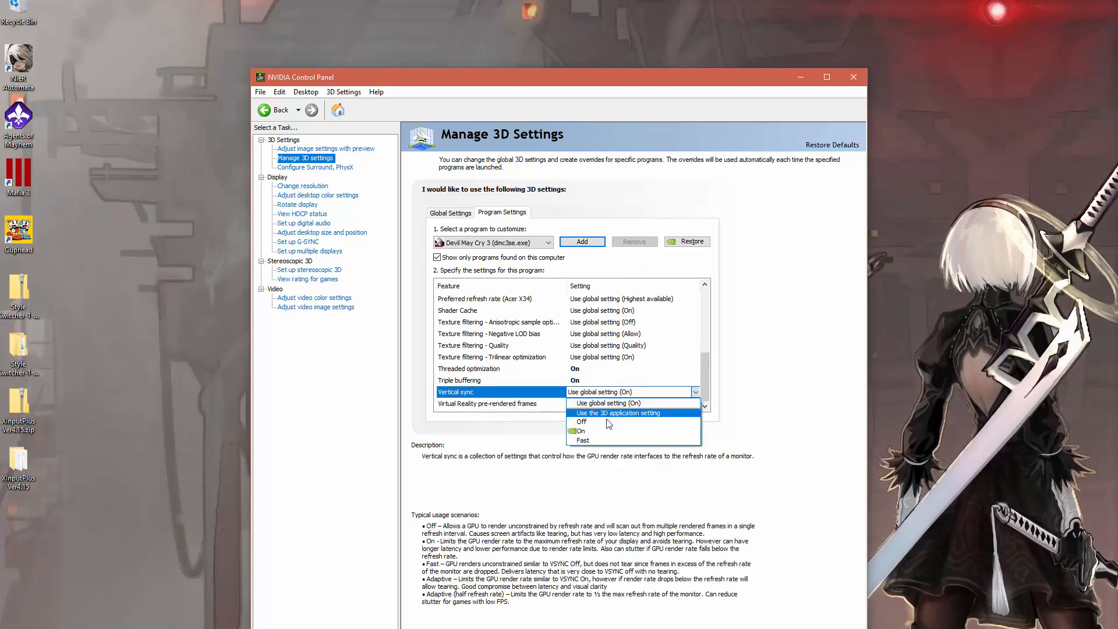
left_click(582, 431)
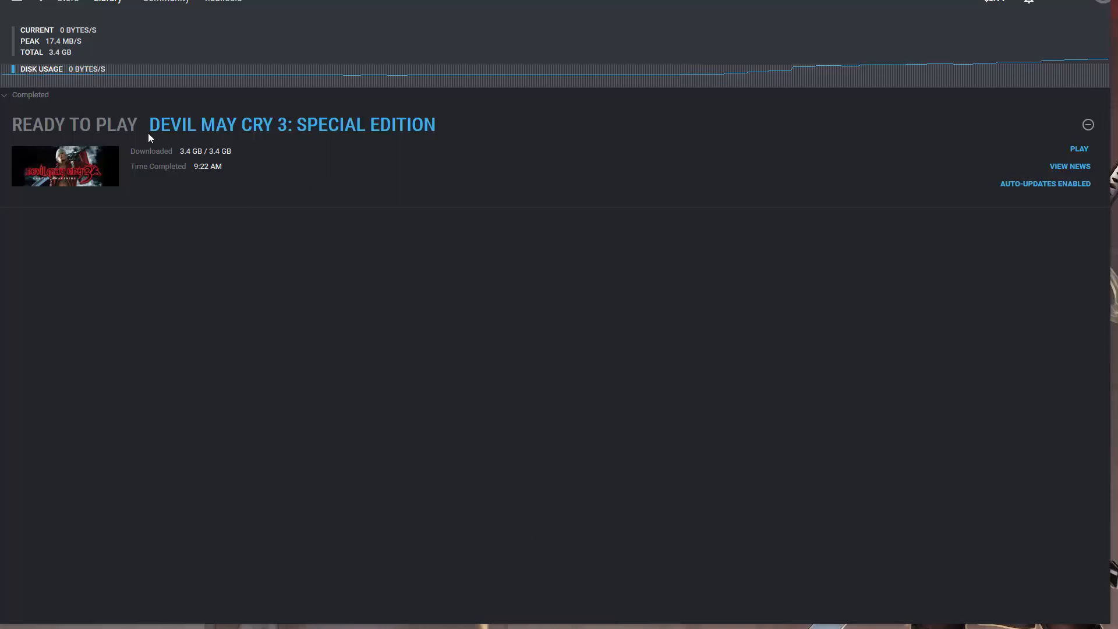
Confirm Devil May Cry 3: Special Edition shows Ready to Play in Steam Downloads
left_click(1079, 148)
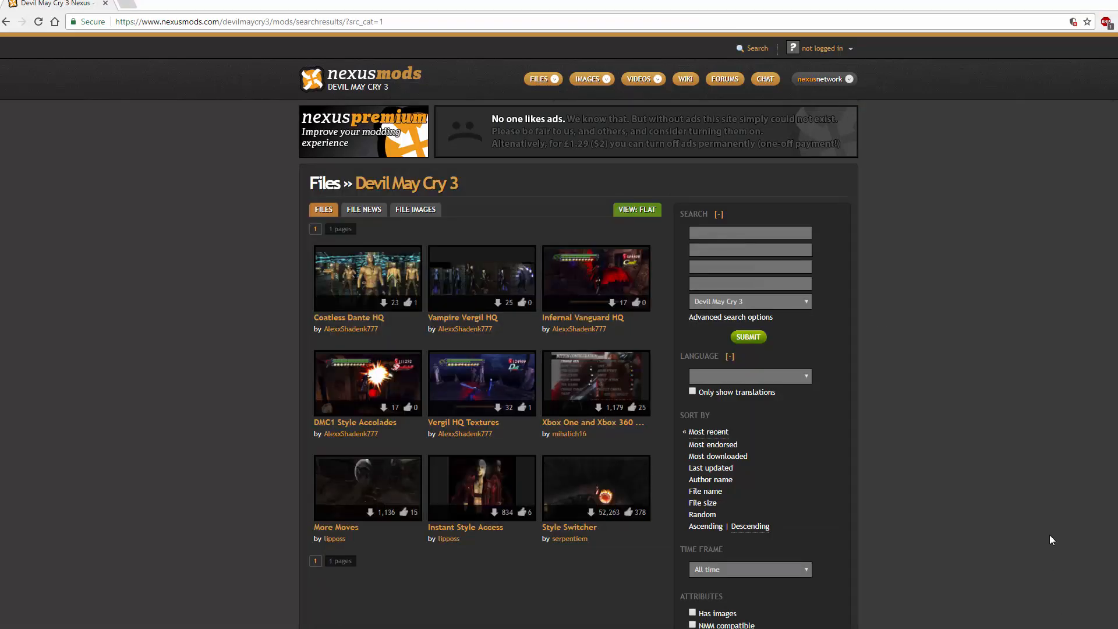
mouse_move(617, 397)
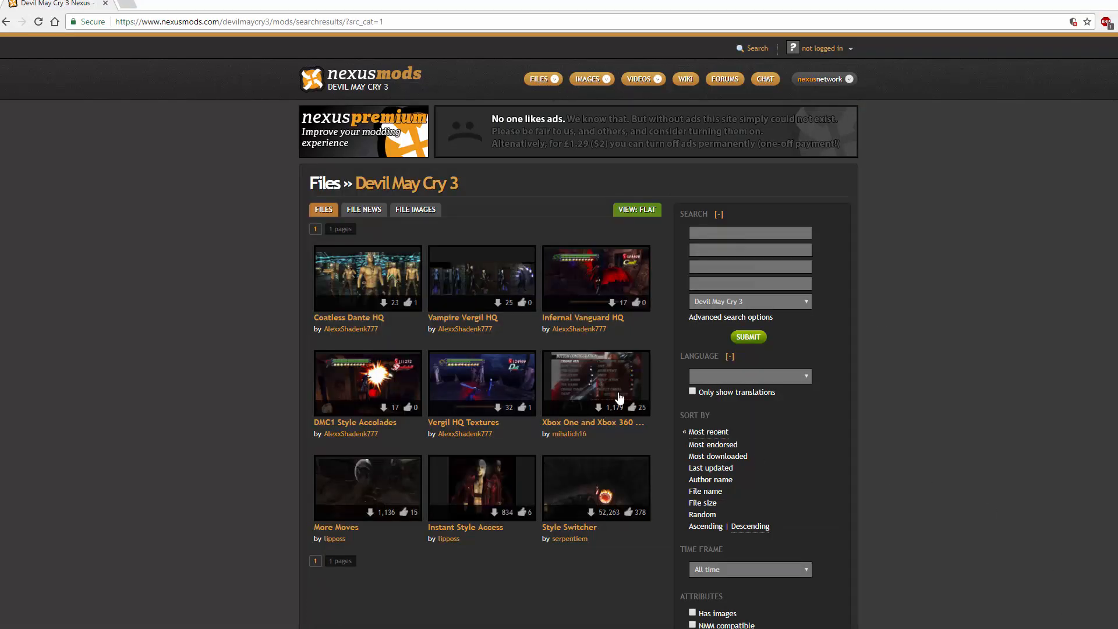
Open the Xbox One and Xbox 360 controller buttons icon mod and view its files
left_click(595, 383)
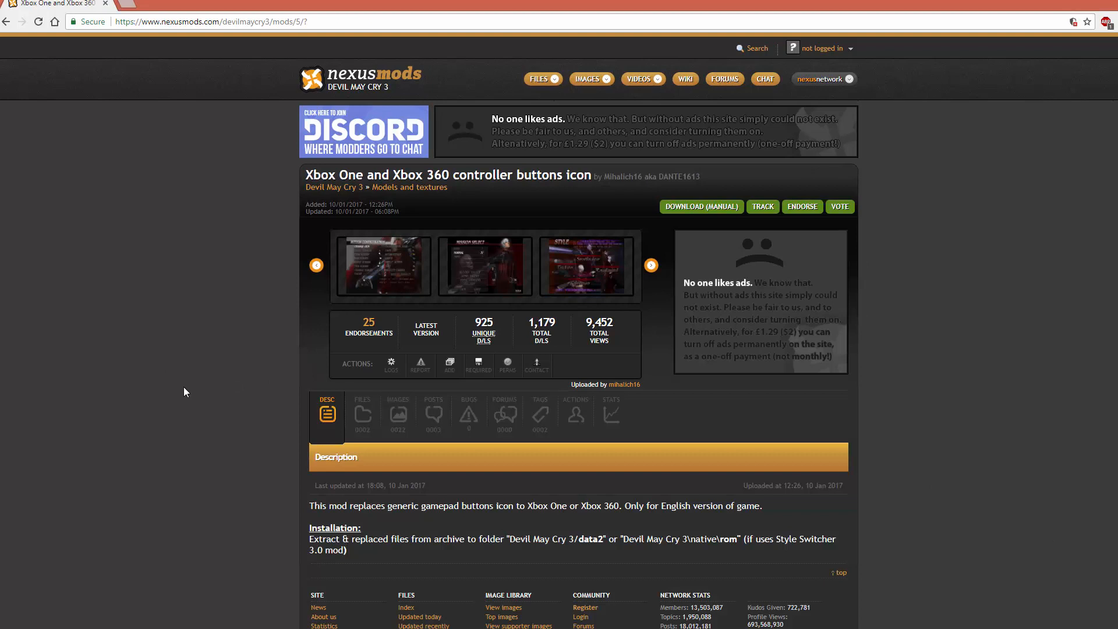
mouse_move(229, 446)
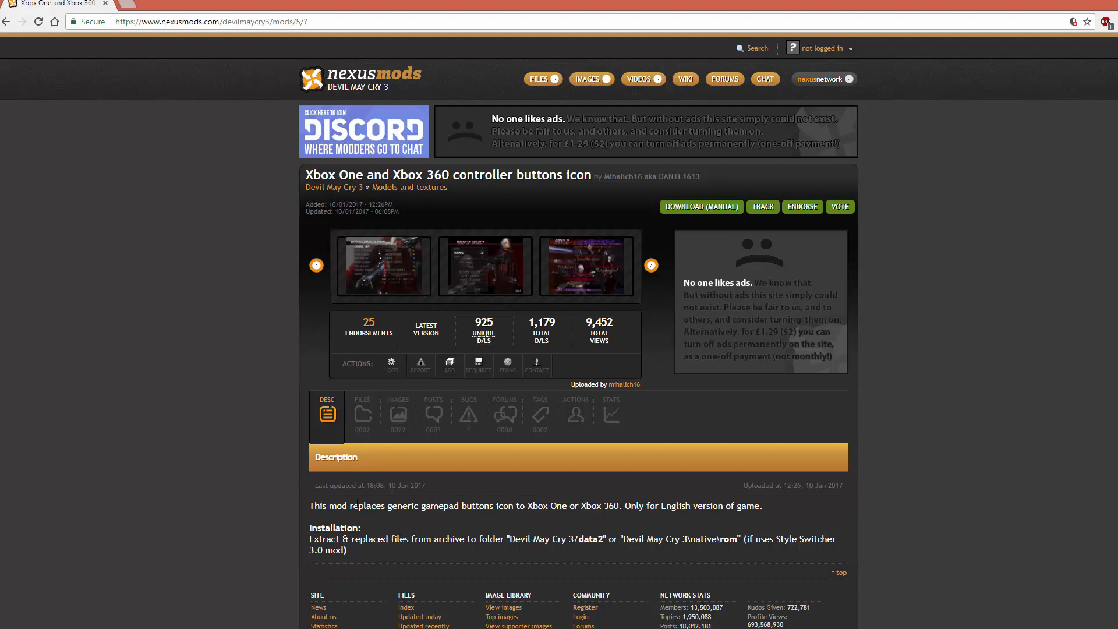
mouse_move(362, 415)
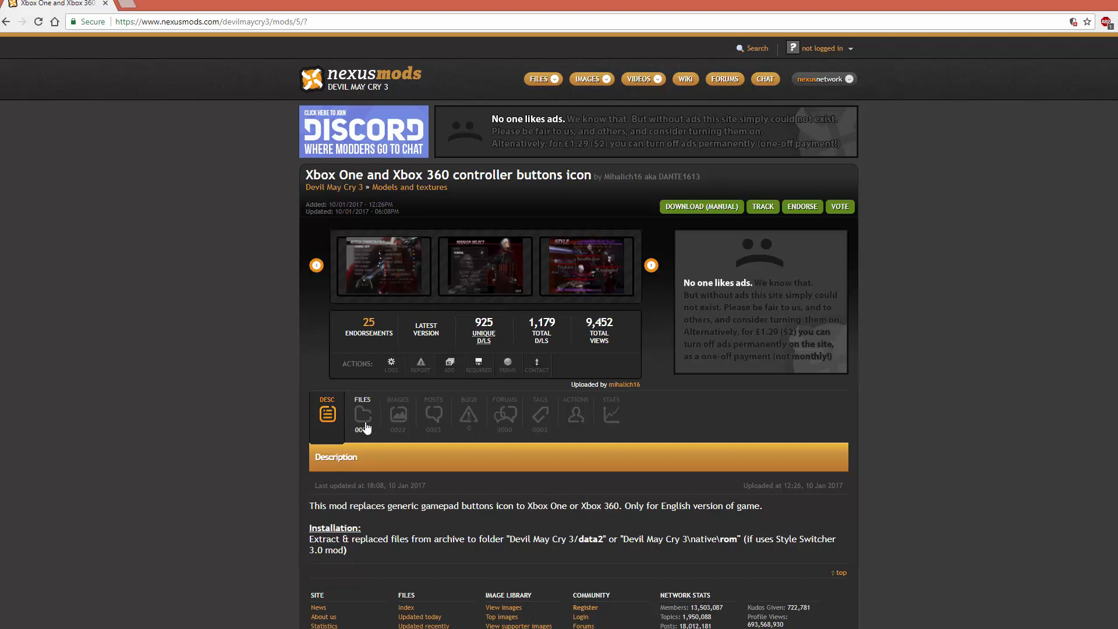
left_click(362, 415)
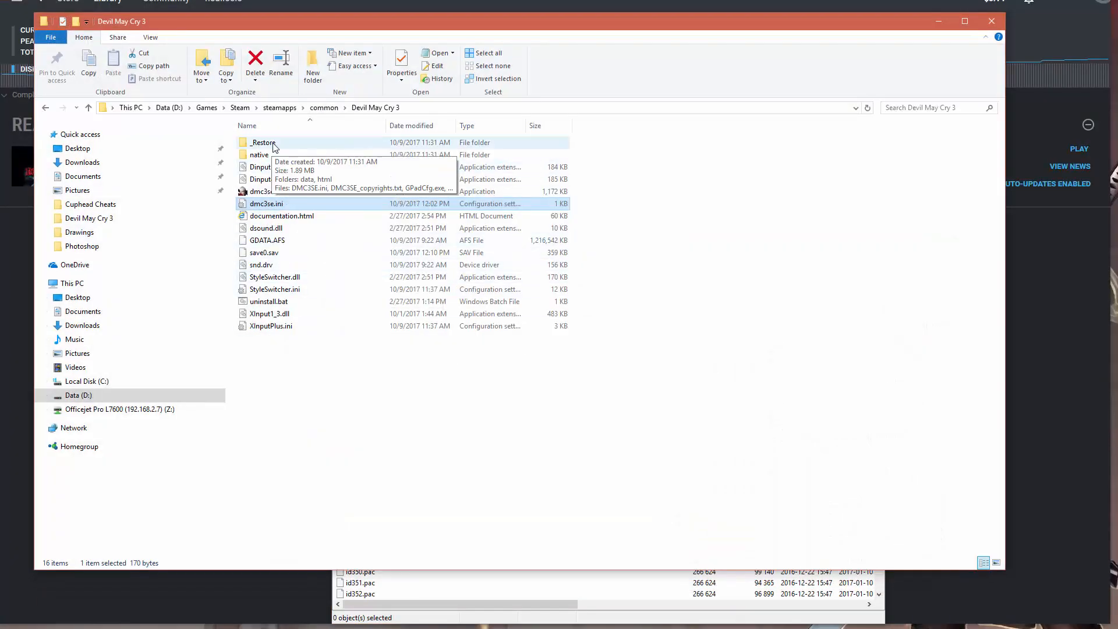
Browse into the game's native\rom folder
double_click(259, 154)
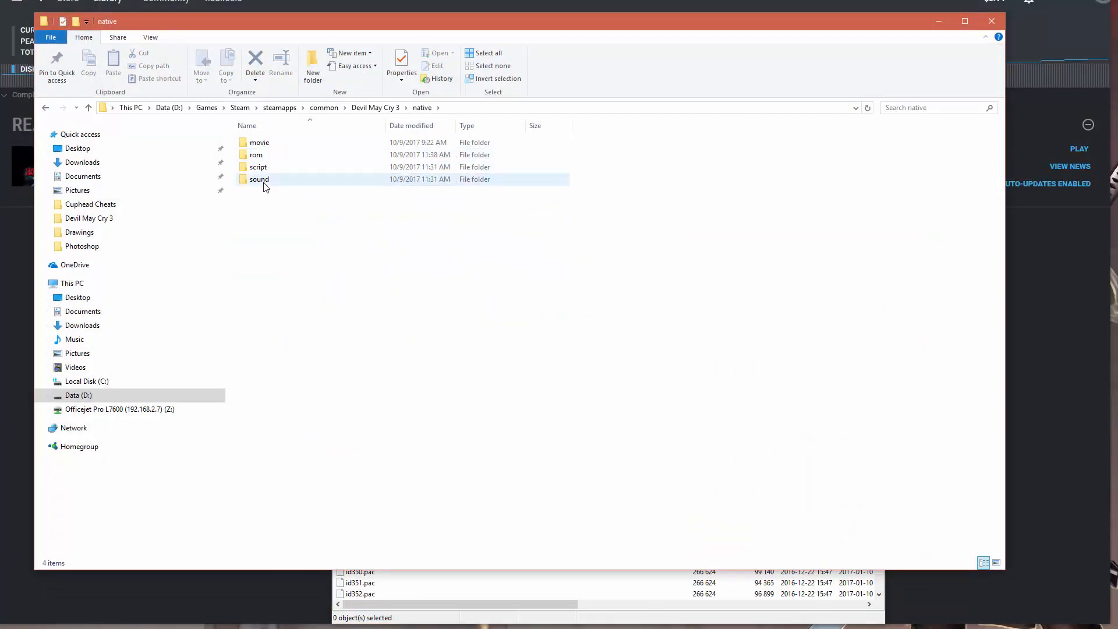
double_click(255, 155)
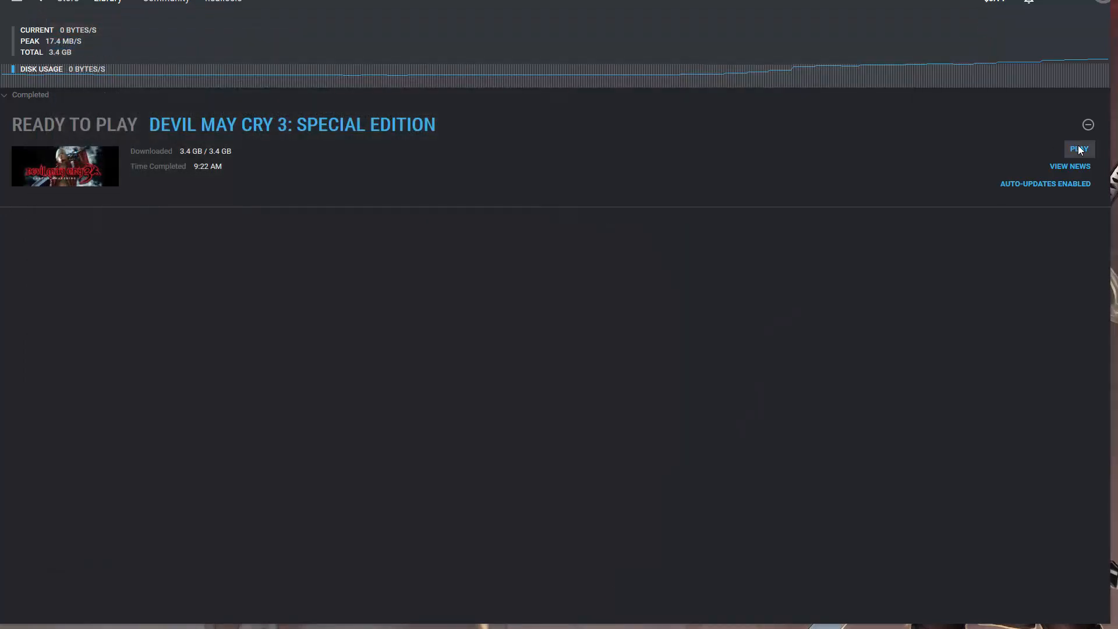
Launch Devil May Cry 3: Special Edition with PLAY in Steam Downloads
left_click(1078, 149)
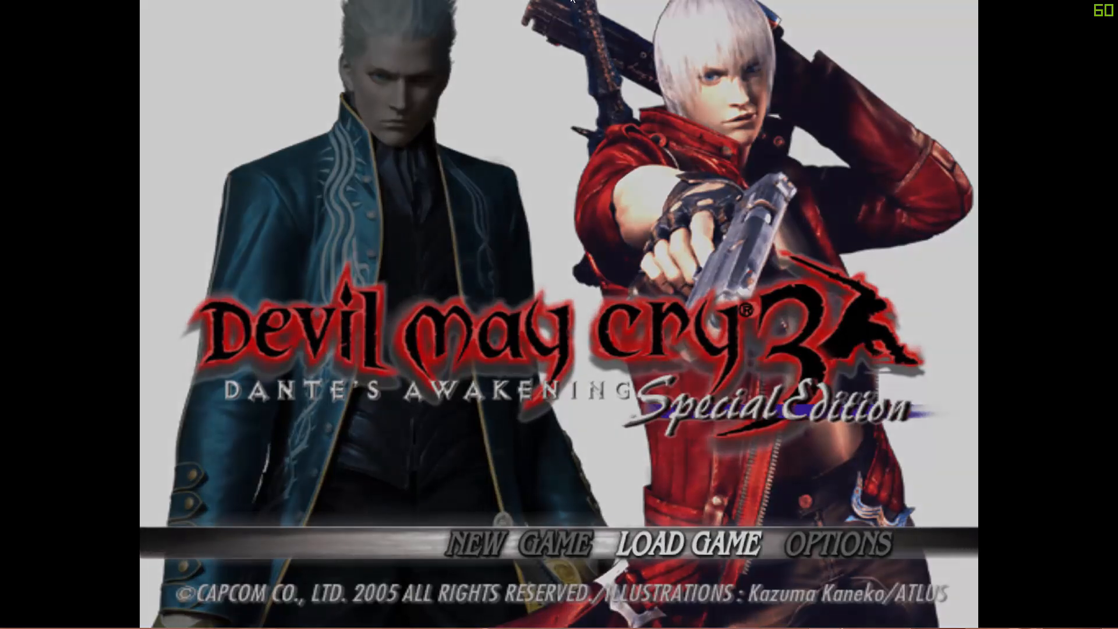
Choose LOAD GAME to see slot 1's Mission 01 save
left_click(687, 545)
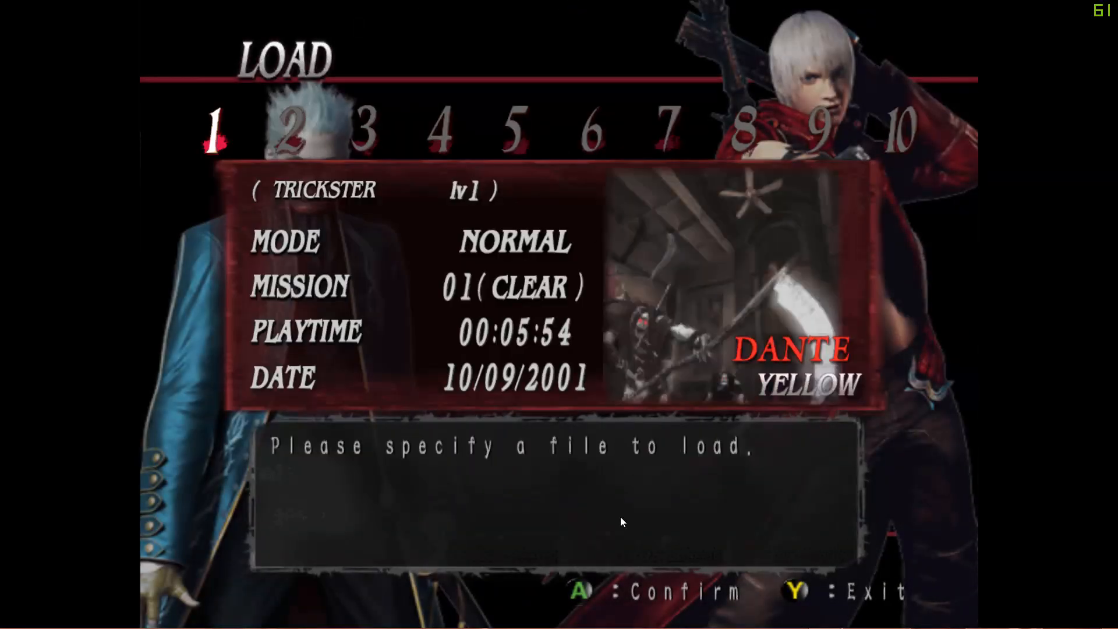
mouse_move(778, 603)
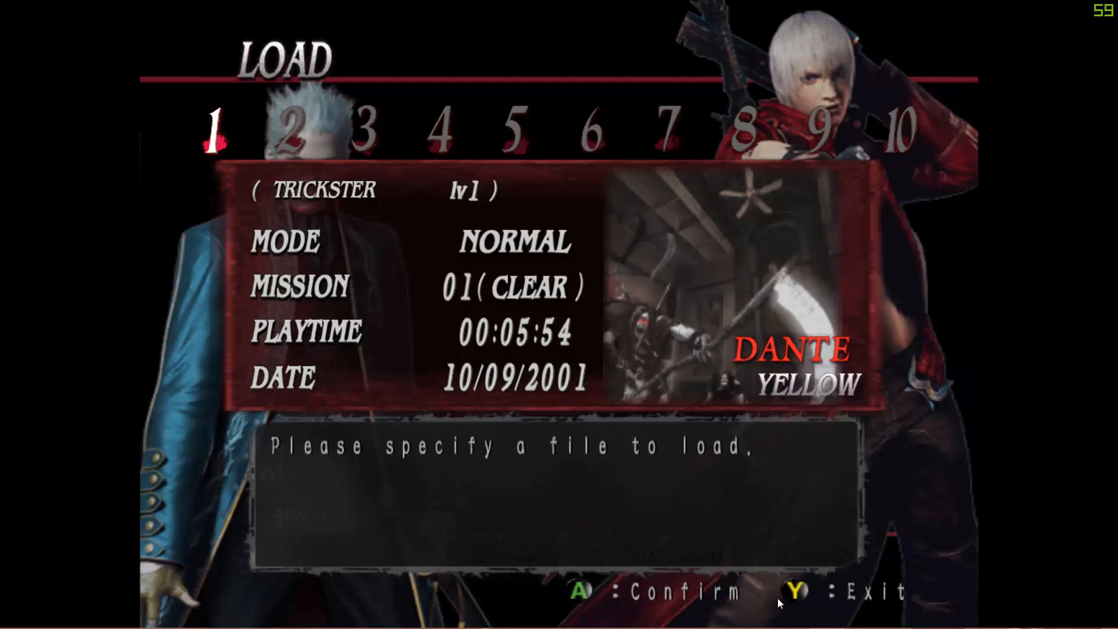